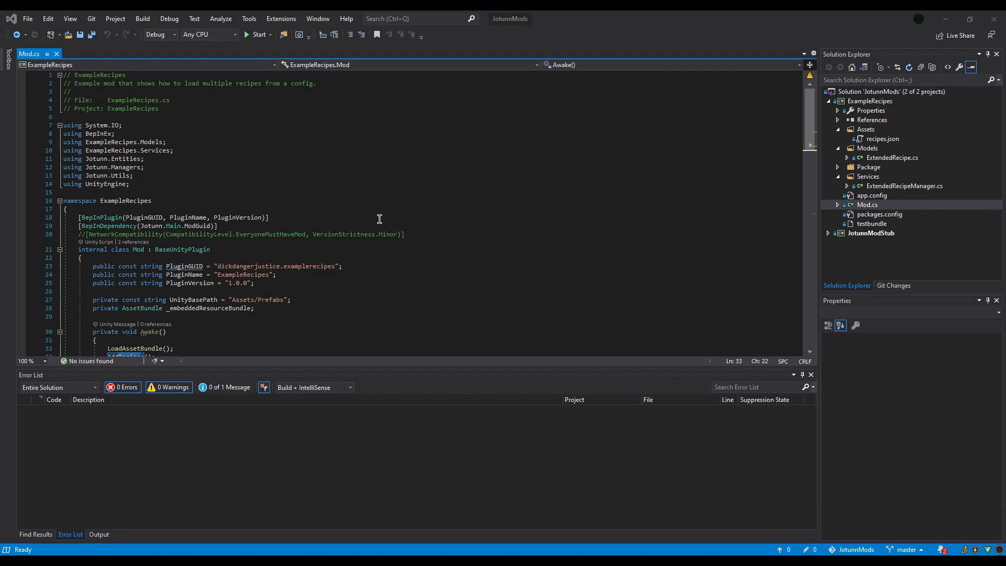
Scroll Mod.cs from Awake down to LoadAssetBundle, UnloadAssetBundle and AddRecipes.
scroll(down, 3)
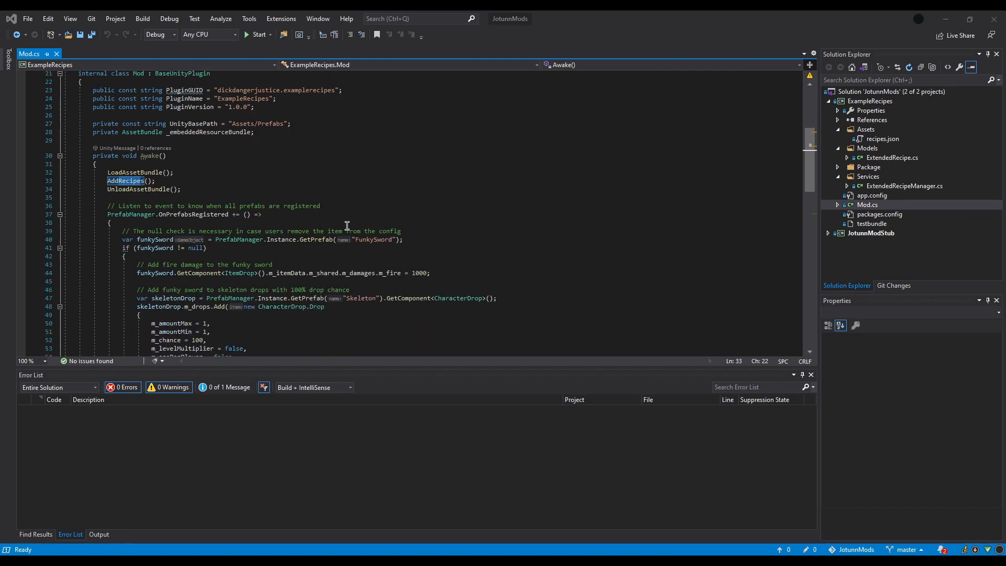
mouse_move(375, 239)
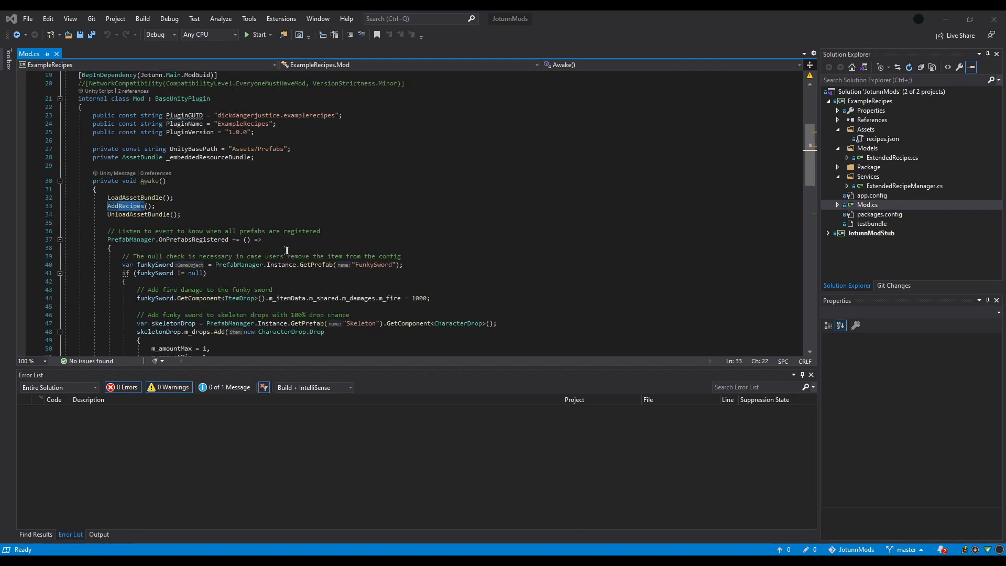
mouse_move(131, 205)
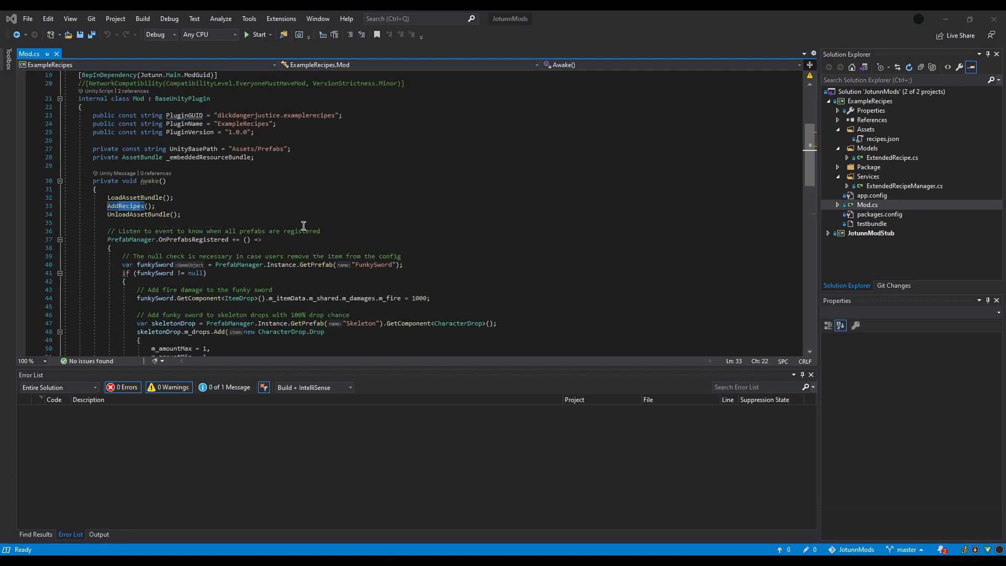
mouse_move(317, 216)
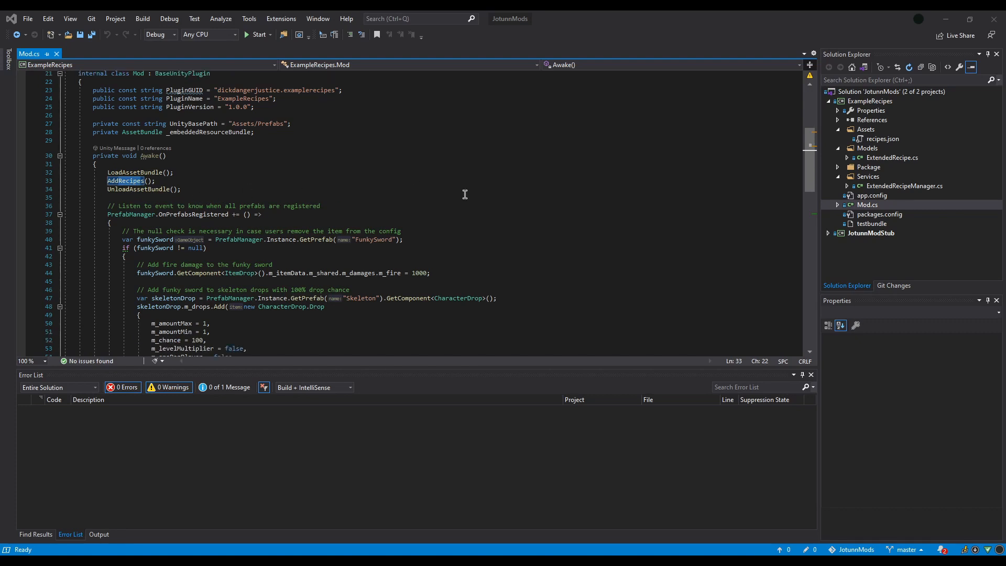
scroll(down, 3)
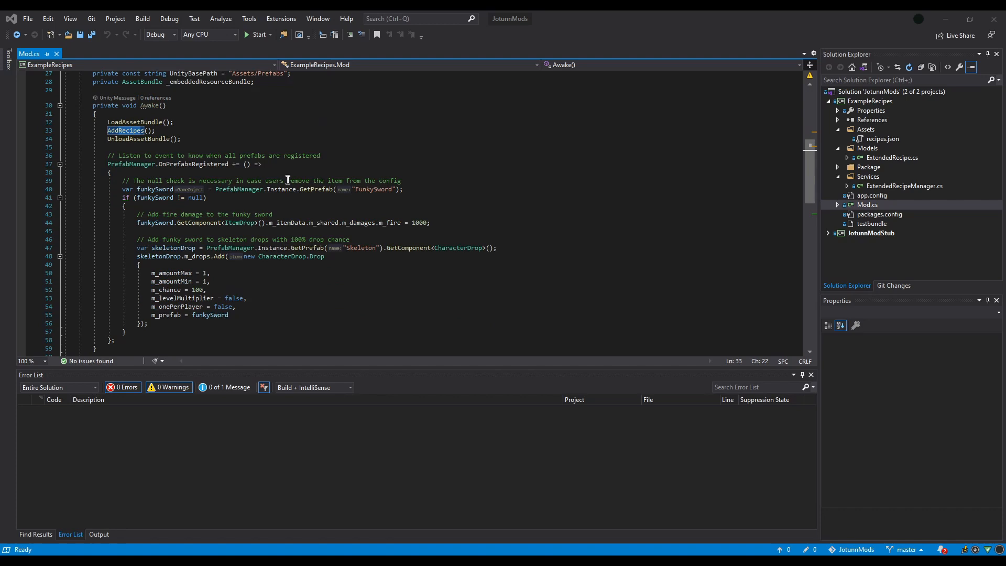
mouse_move(315, 222)
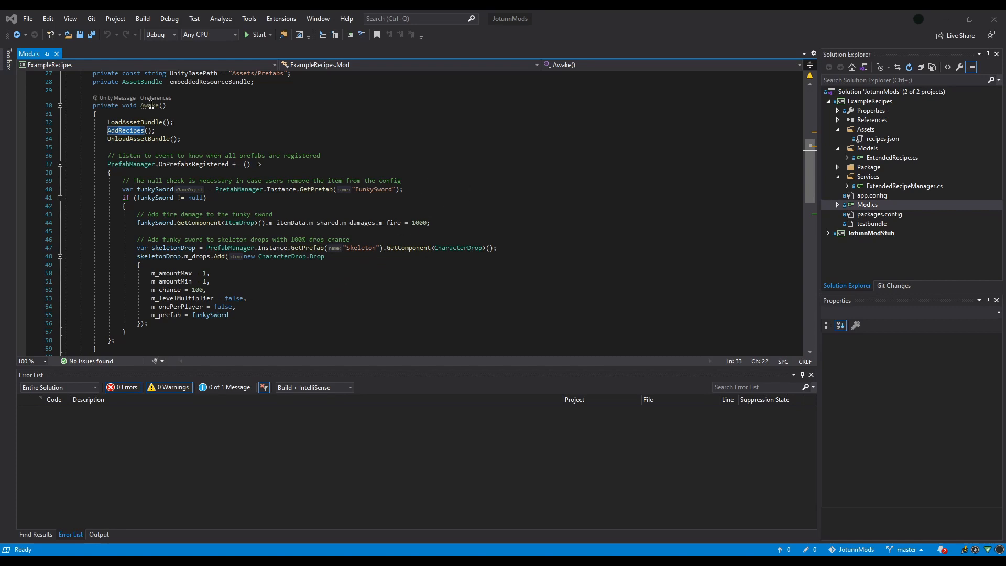
scroll(down, 3)
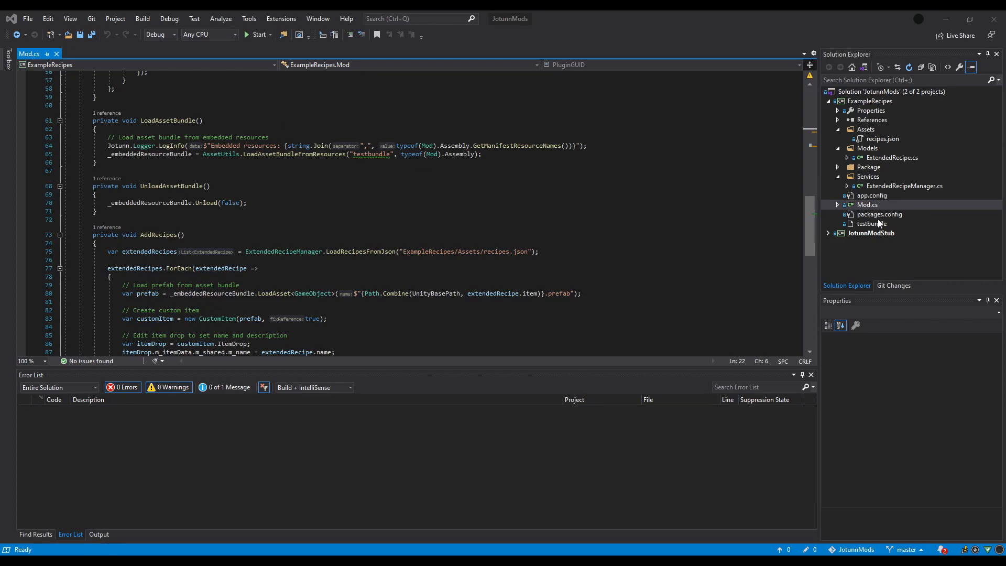
Confirm testbundle's Build Action is Embedded Resource, then select ExtendedRecipe.cs.
click(872, 223)
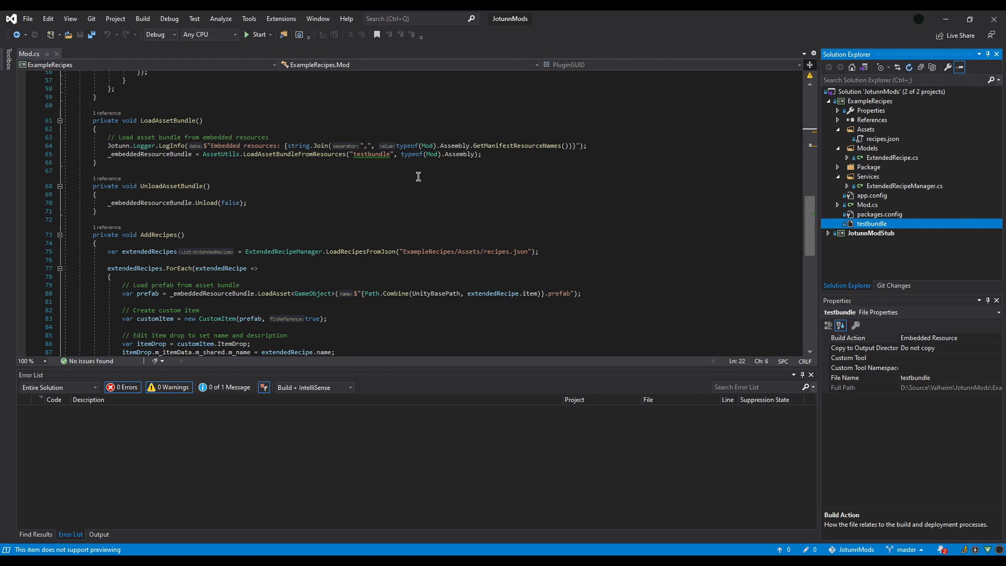
mouse_move(221, 154)
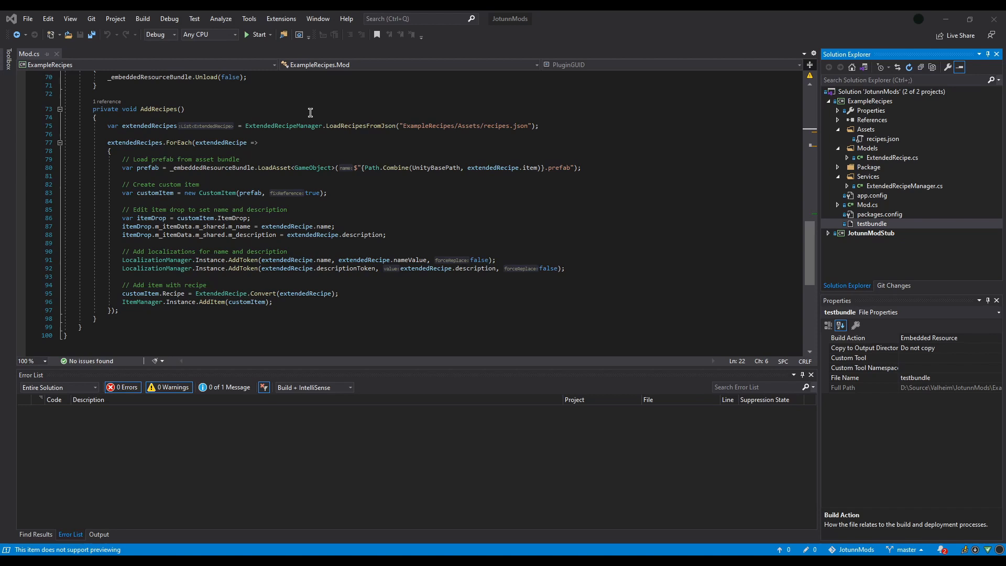
click(892, 158)
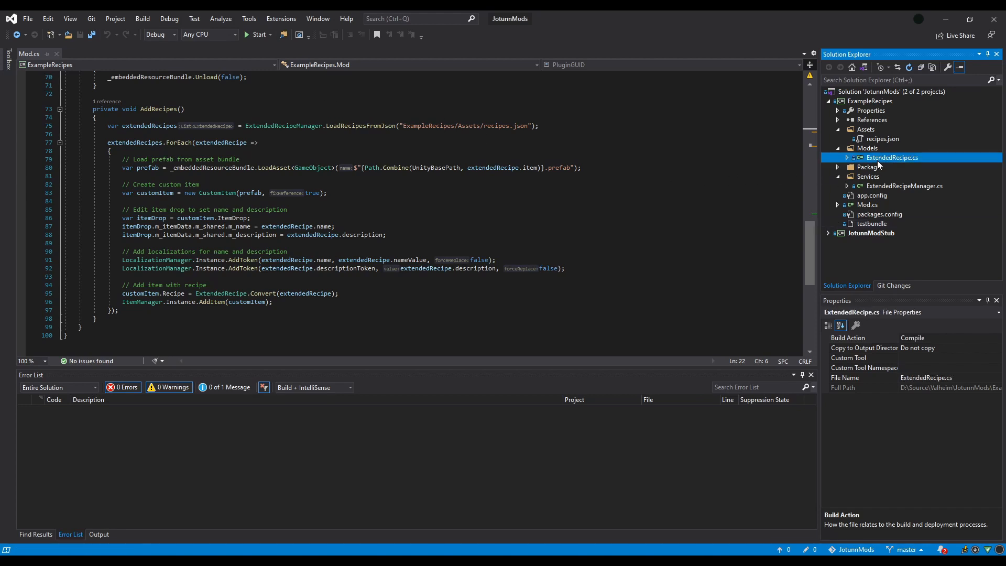
Open ExtendedRecipe.cs and scroll to the ExtendedRecipe fields and Convert method.
double_click(891, 157)
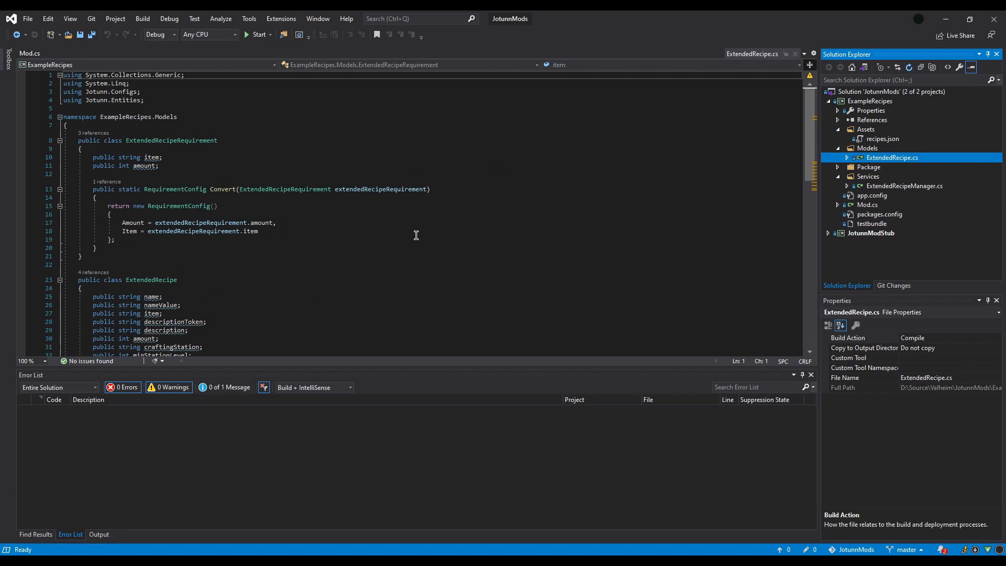
scroll(down, 3)
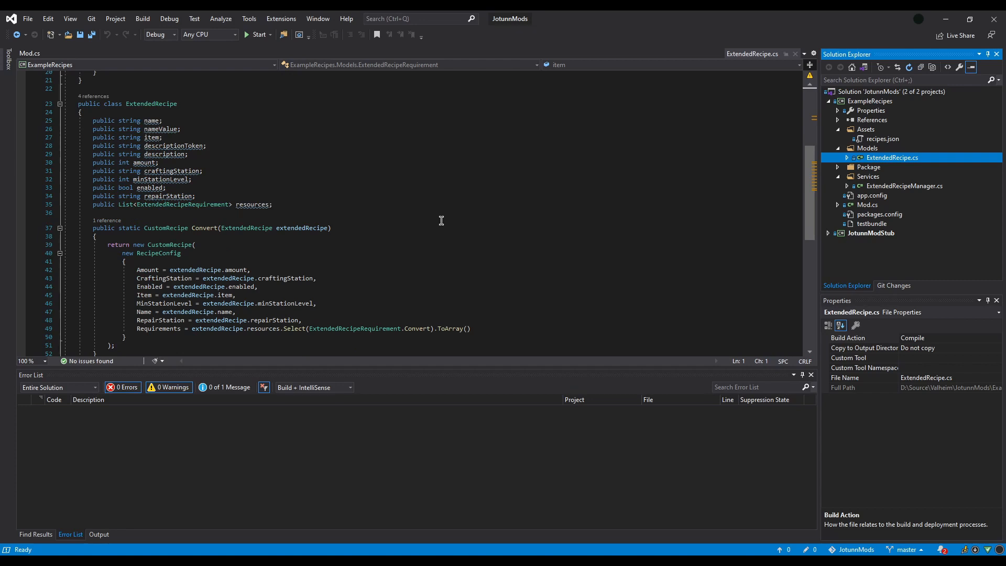
mouse_move(444, 218)
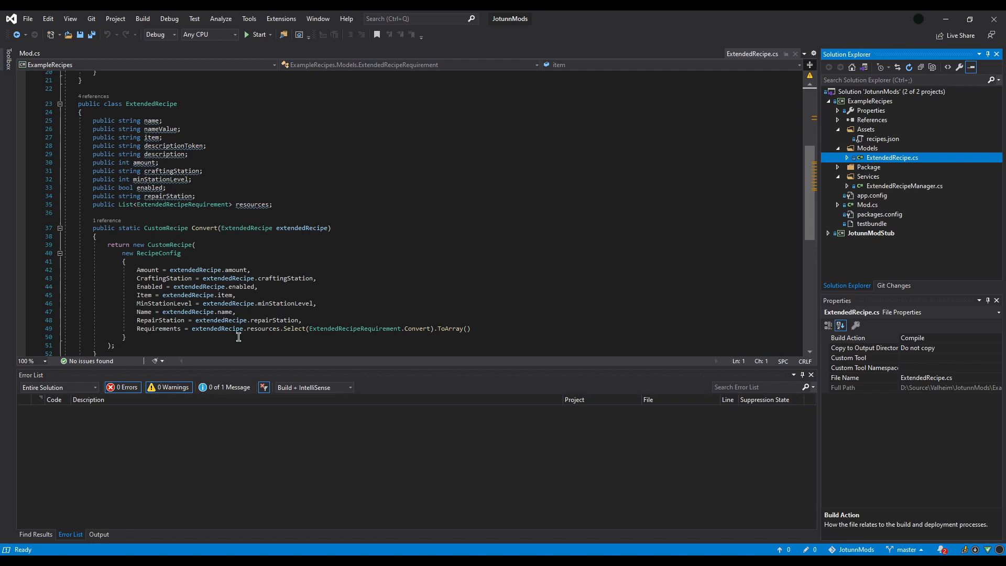
mouse_move(298, 309)
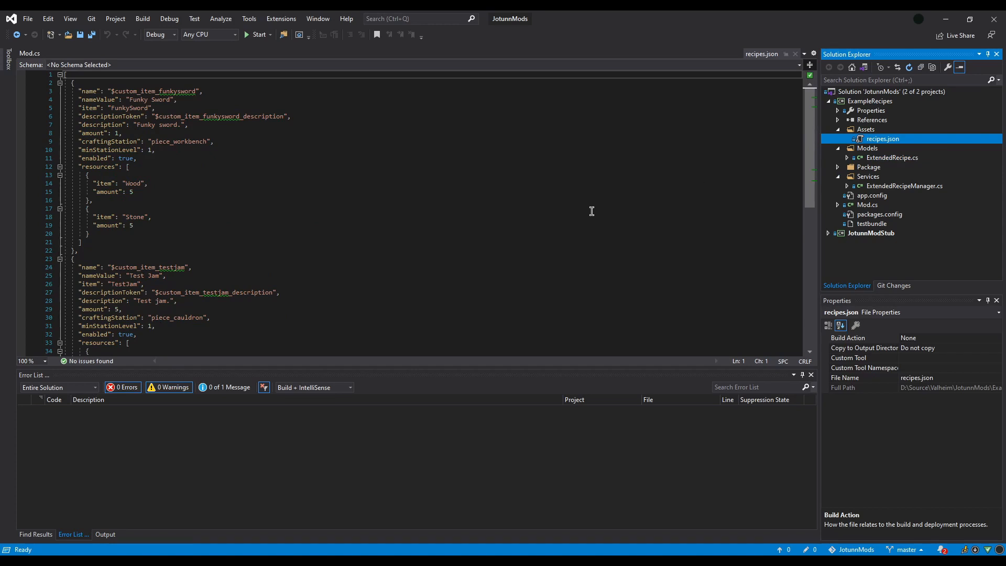
mouse_move(480, 220)
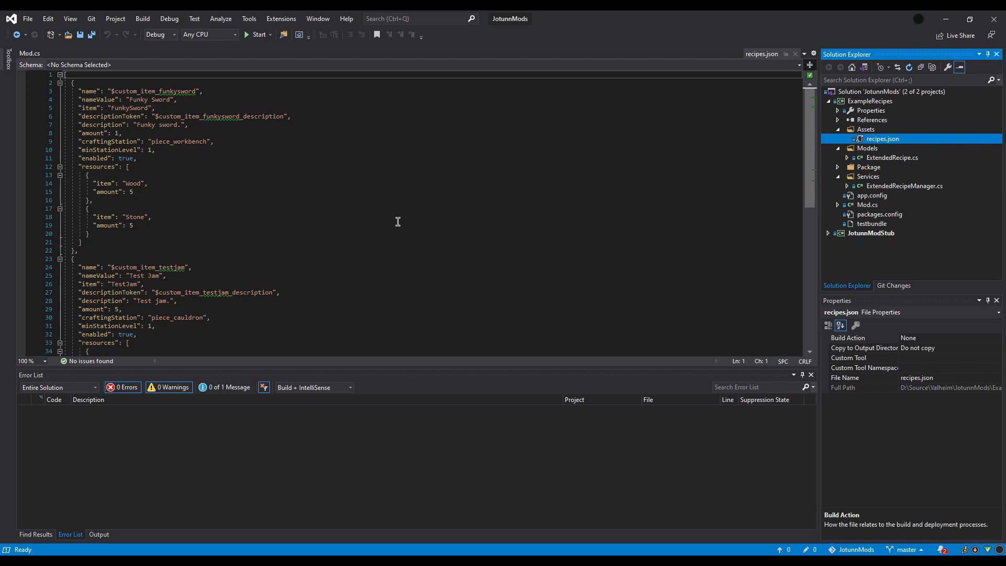
mouse_move(330, 156)
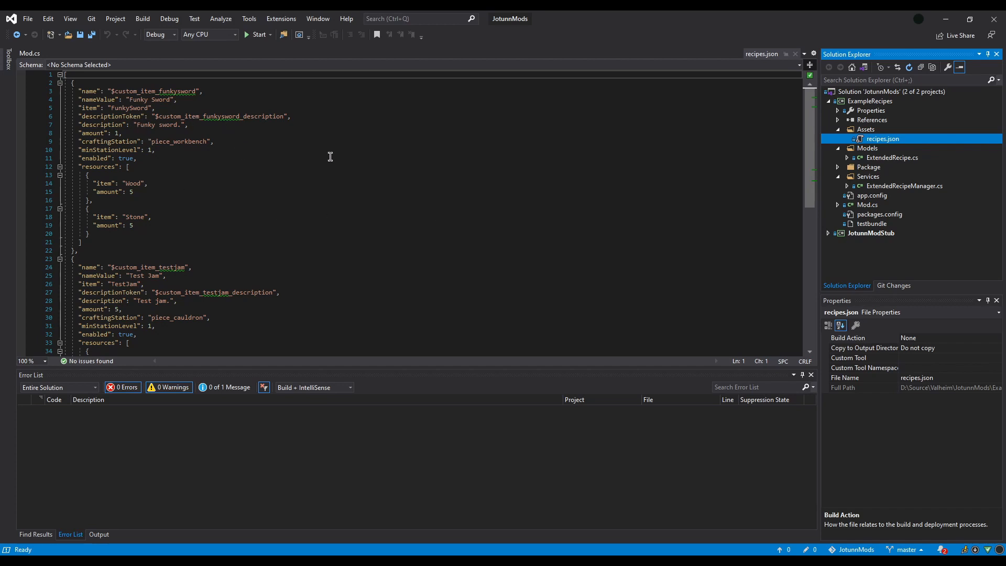
Scroll recipes.json through the Funky Sword and Test Jam recipe entries.
scroll(down, 3)
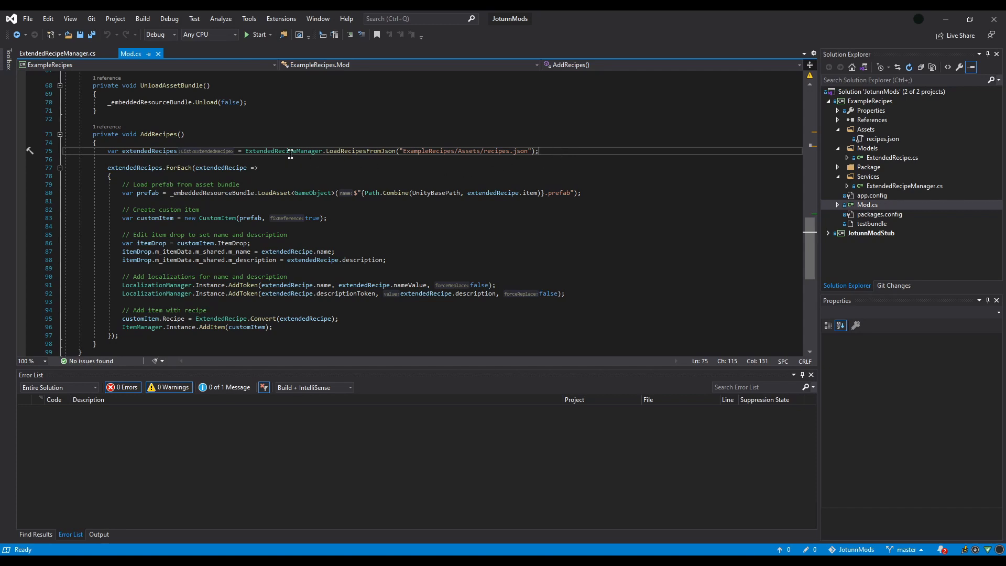
mouse_move(347, 129)
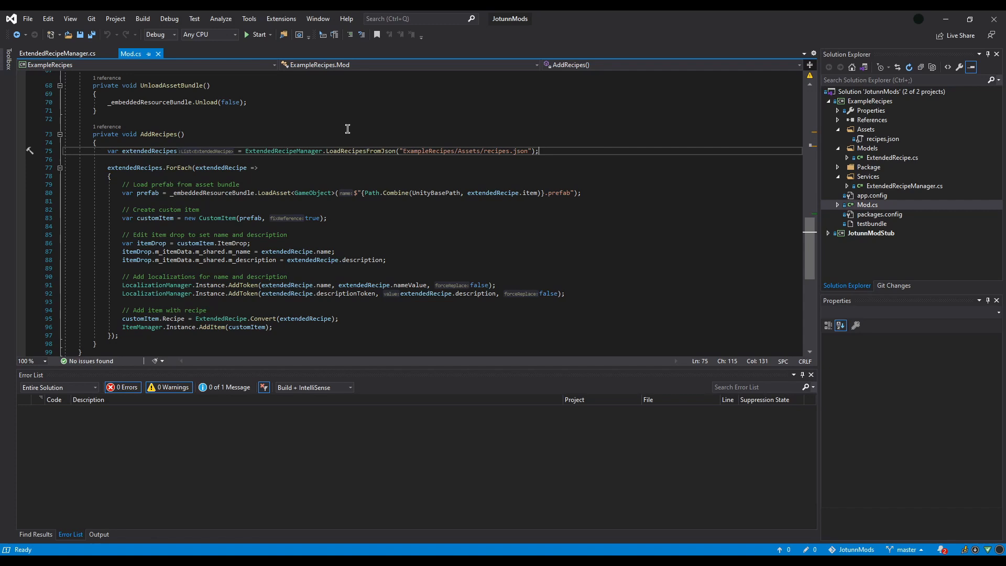
mouse_move(357, 151)
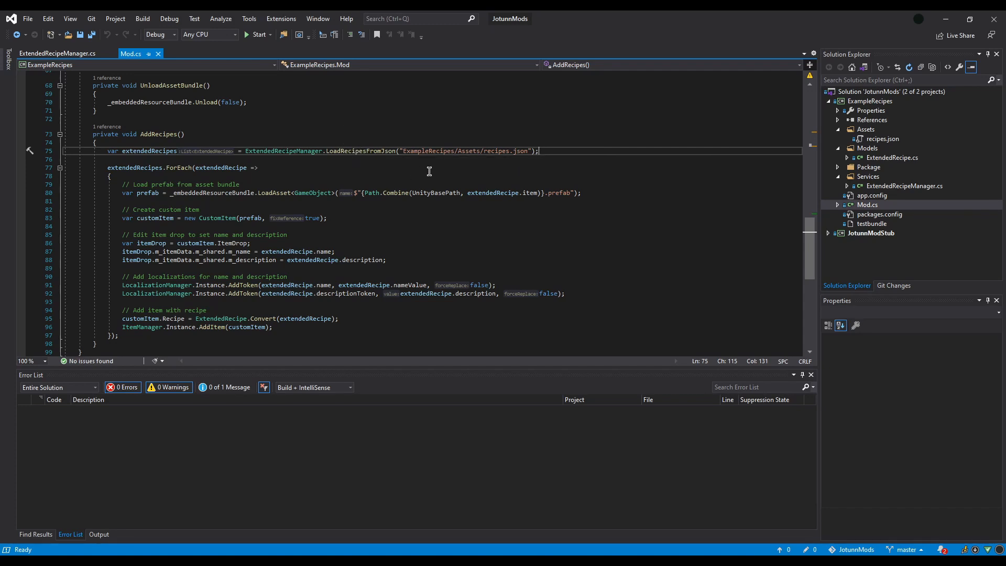
mouse_move(425, 151)
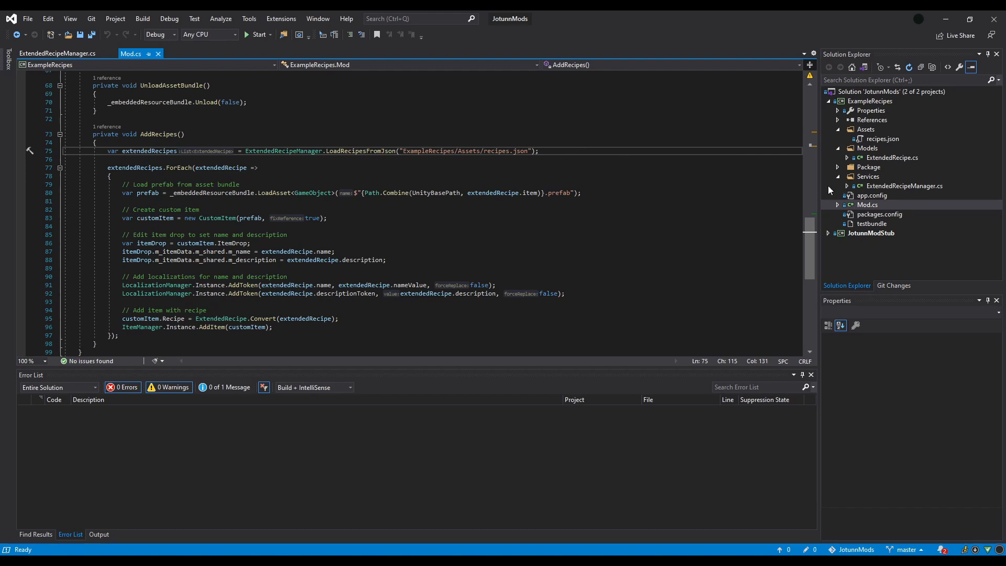
Open ExtendedRecipeManager.cs from Solution Explorer.
double_click(905, 185)
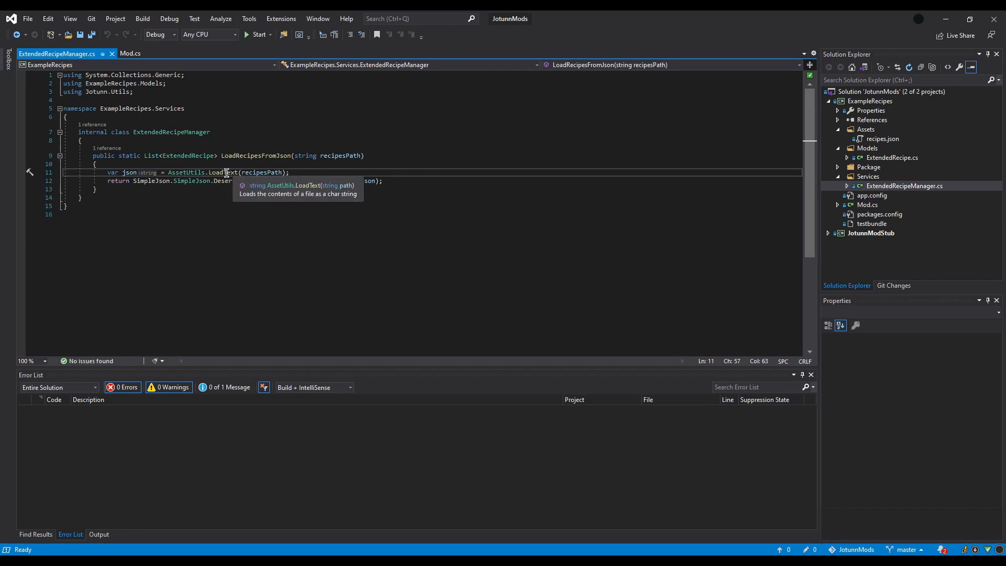
mouse_move(477, 168)
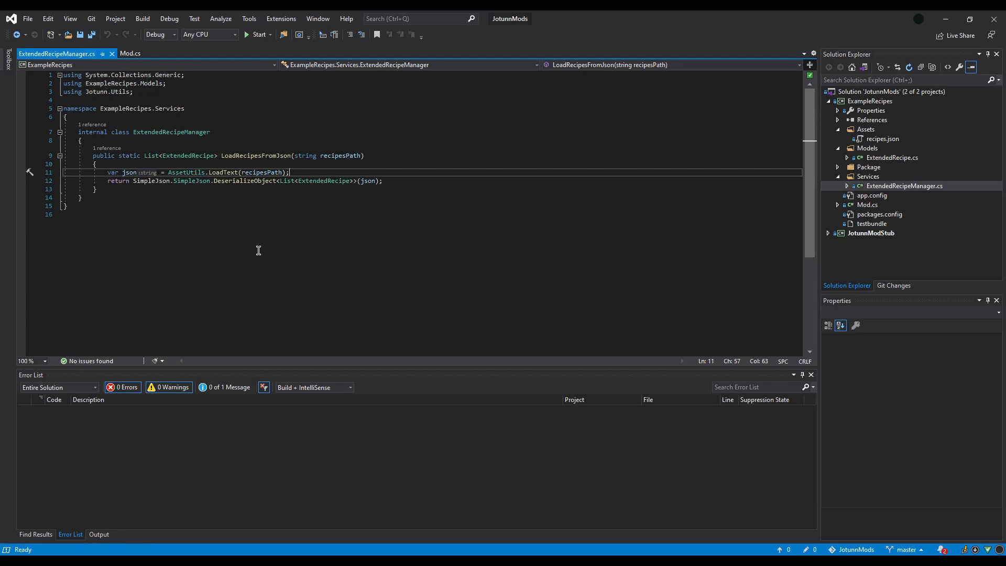
mouse_move(190, 214)
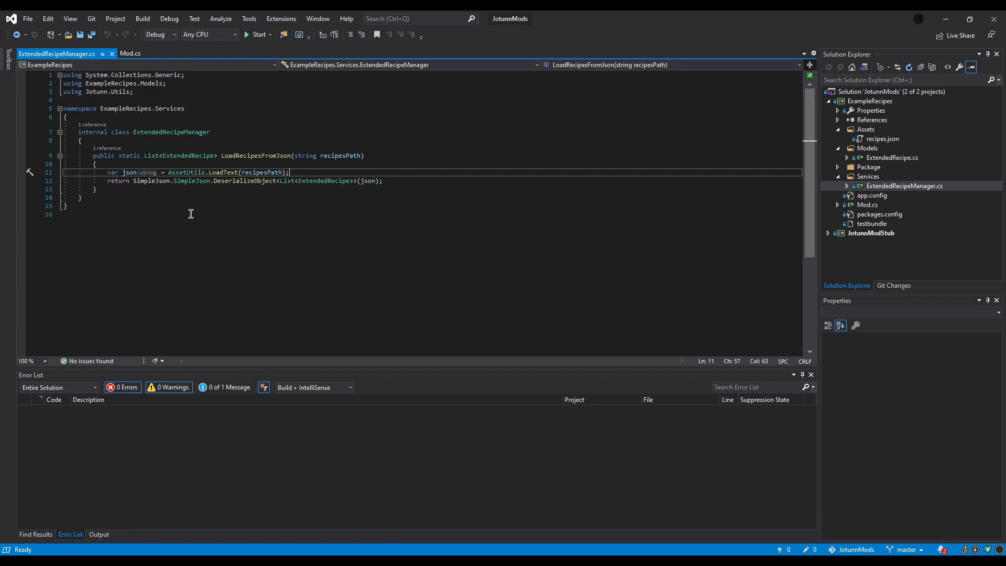
mouse_move(466, 183)
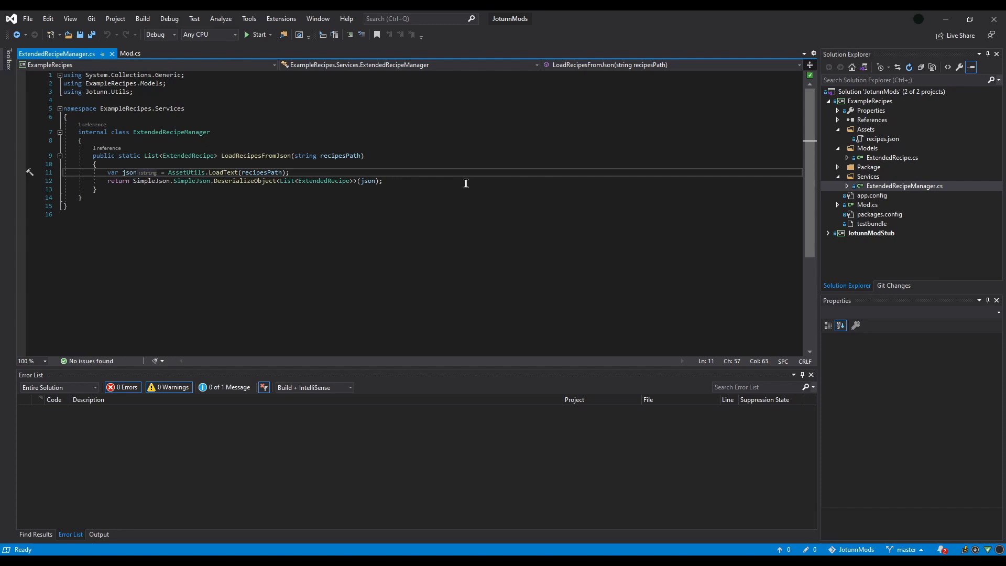
mouse_move(429, 219)
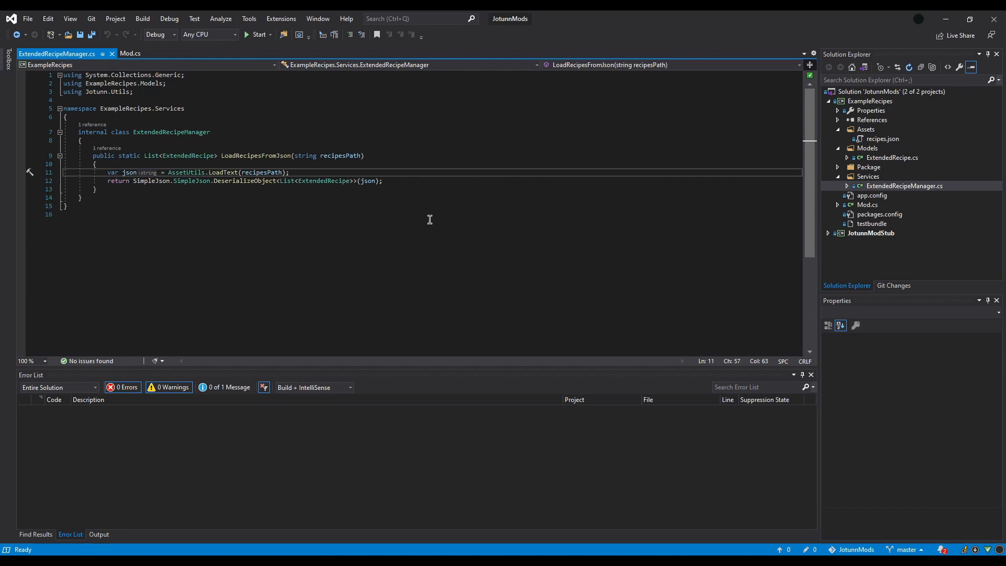
mouse_move(429, 218)
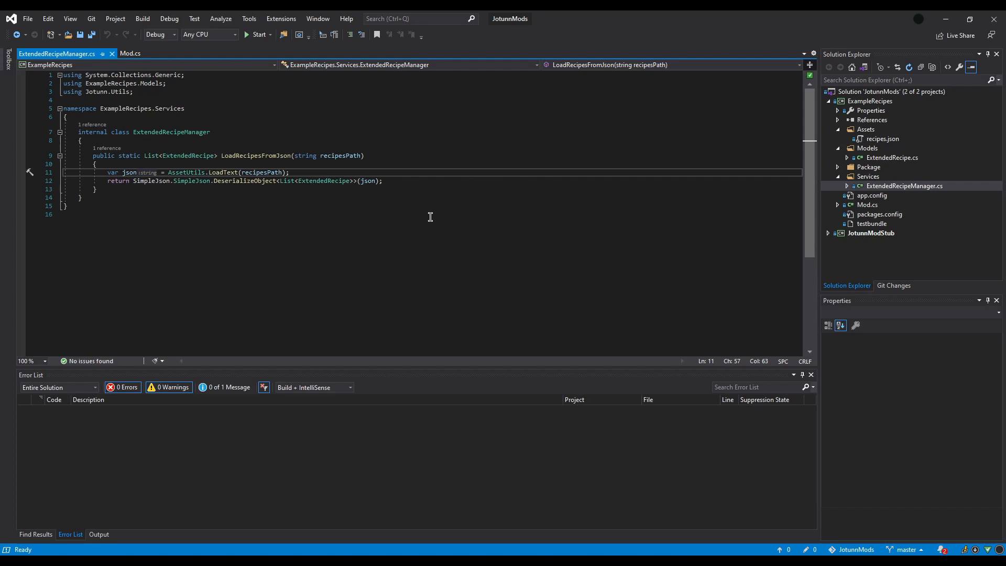
Return to Mod.cs after reviewing LoadRecipesFromJson in ExtendedRecipeManager.
click(867, 204)
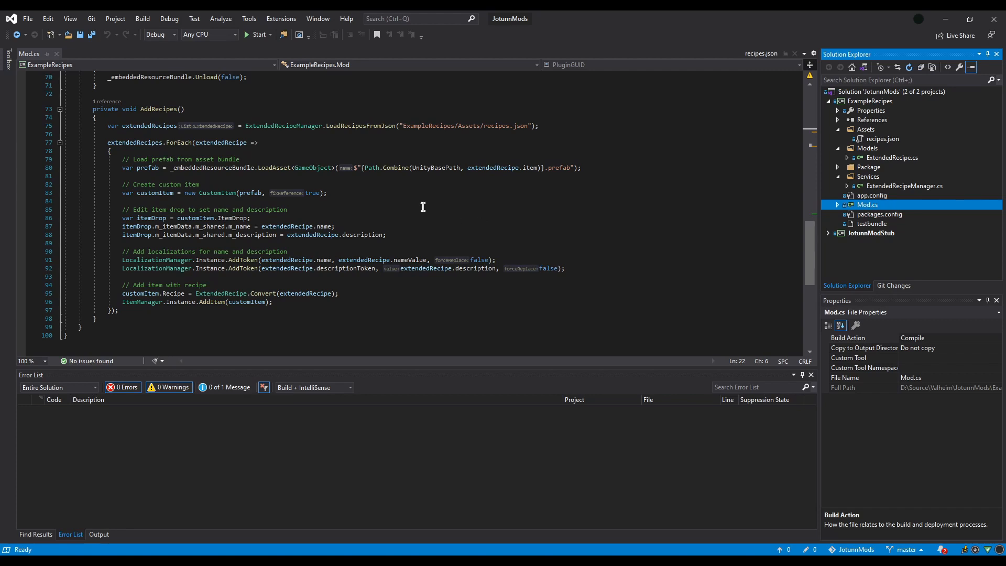
mouse_move(371, 168)
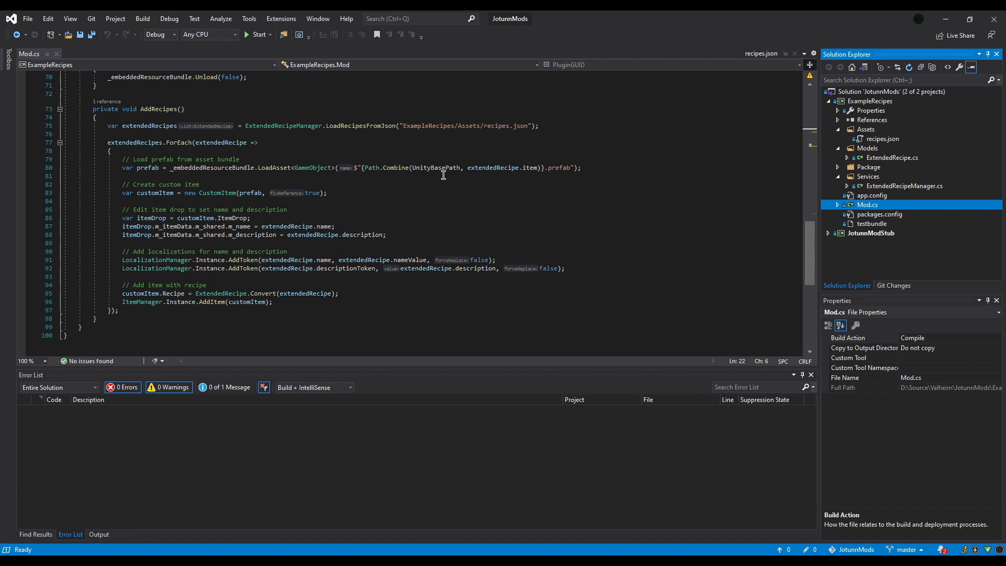
mouse_move(425, 168)
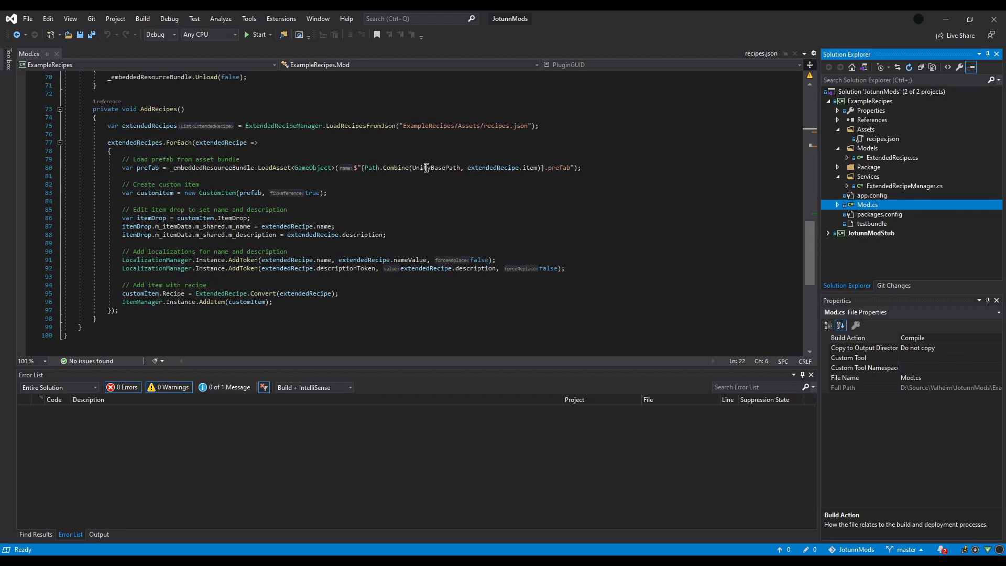
mouse_move(428, 193)
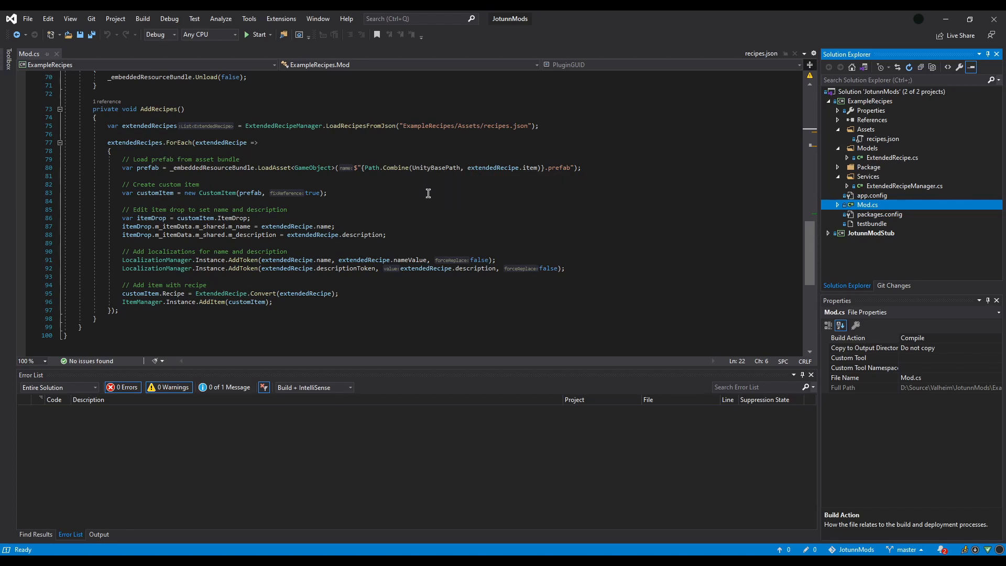
mouse_move(500, 205)
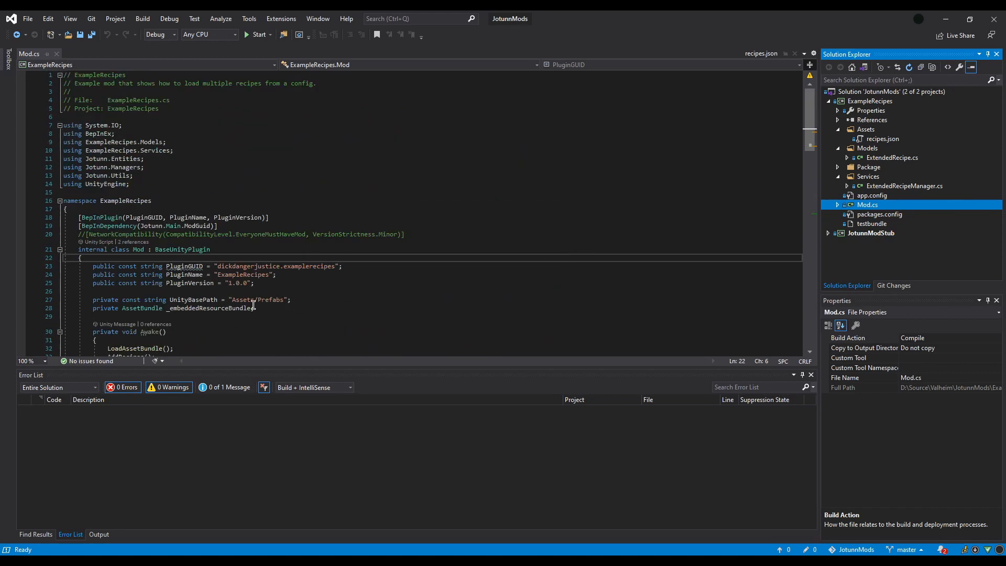
mouse_move(274, 299)
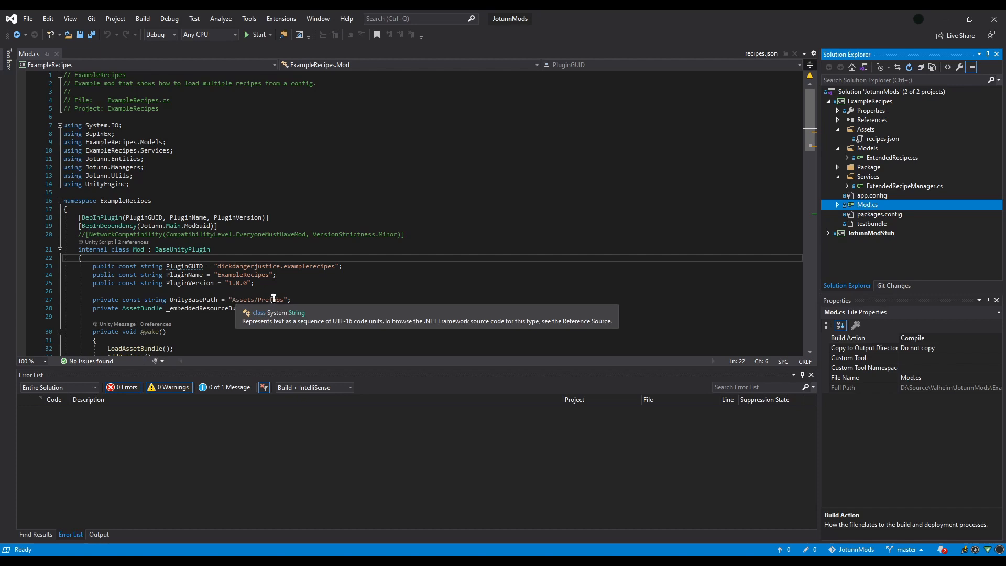
mouse_move(581, 302)
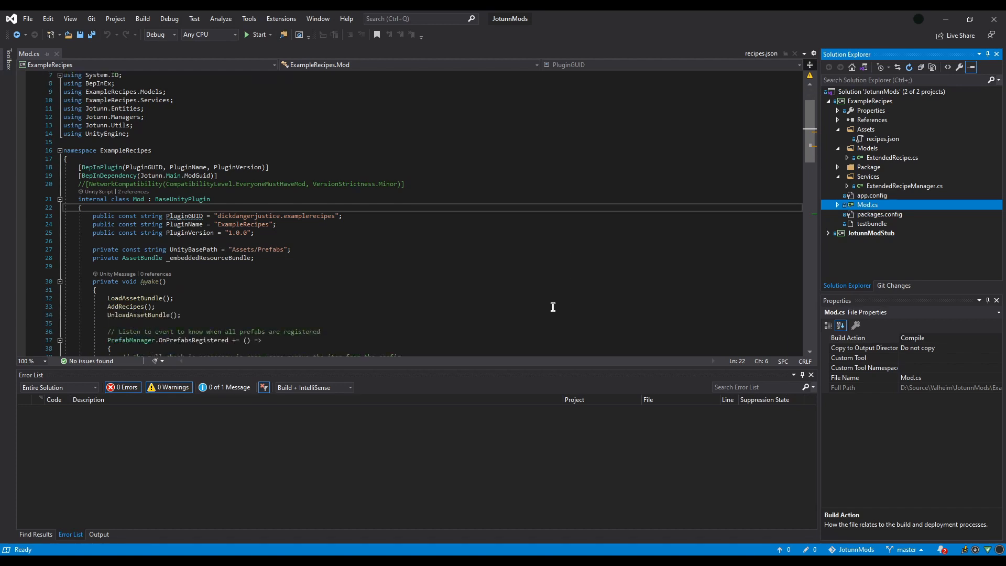
mouse_move(645, 289)
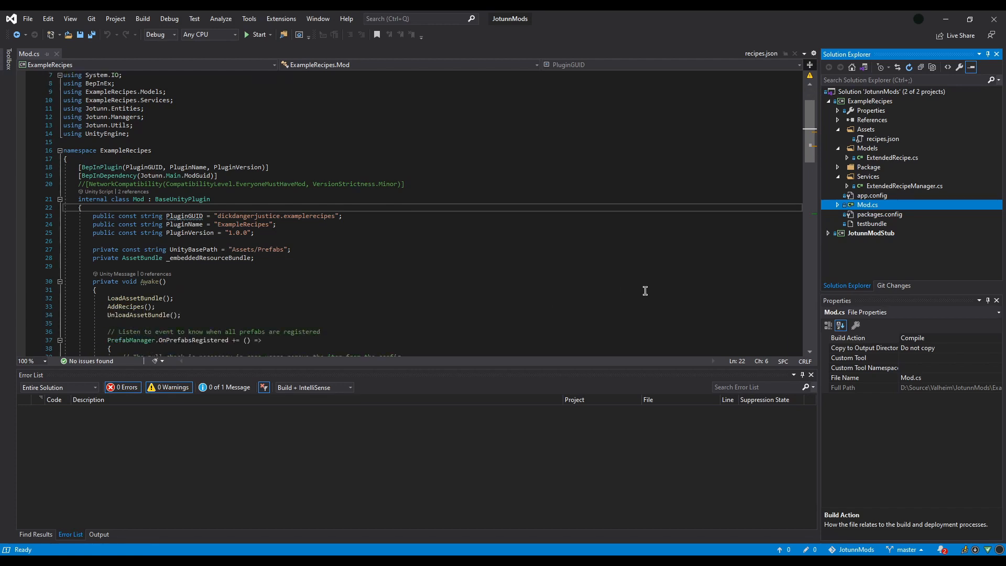
scroll(down, 3)
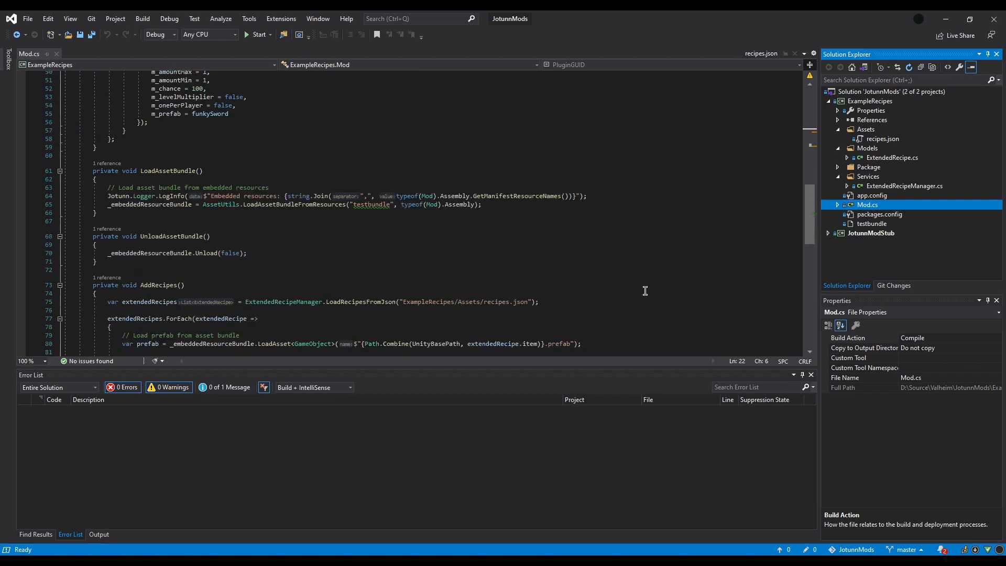
scroll(down, 3)
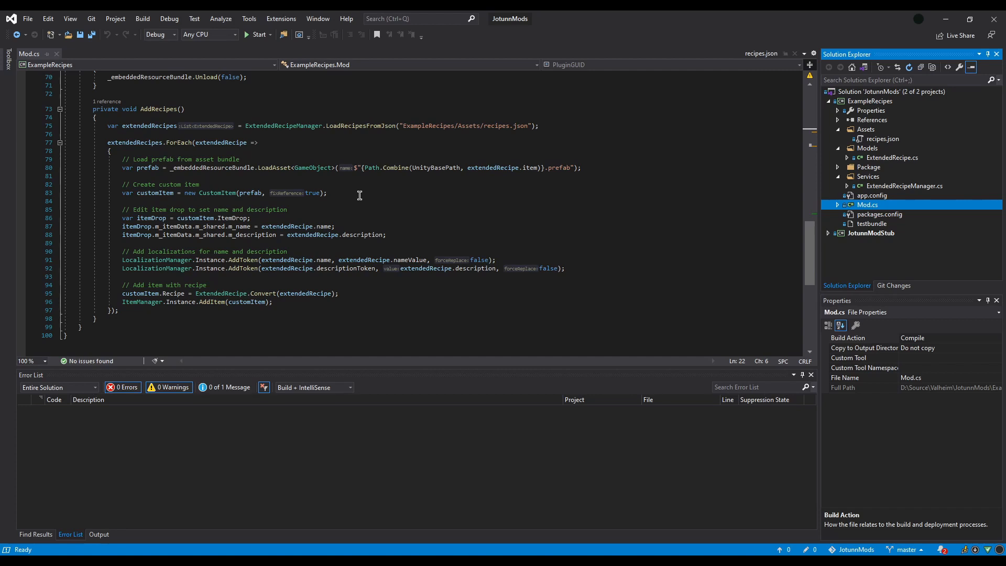
mouse_move(346, 226)
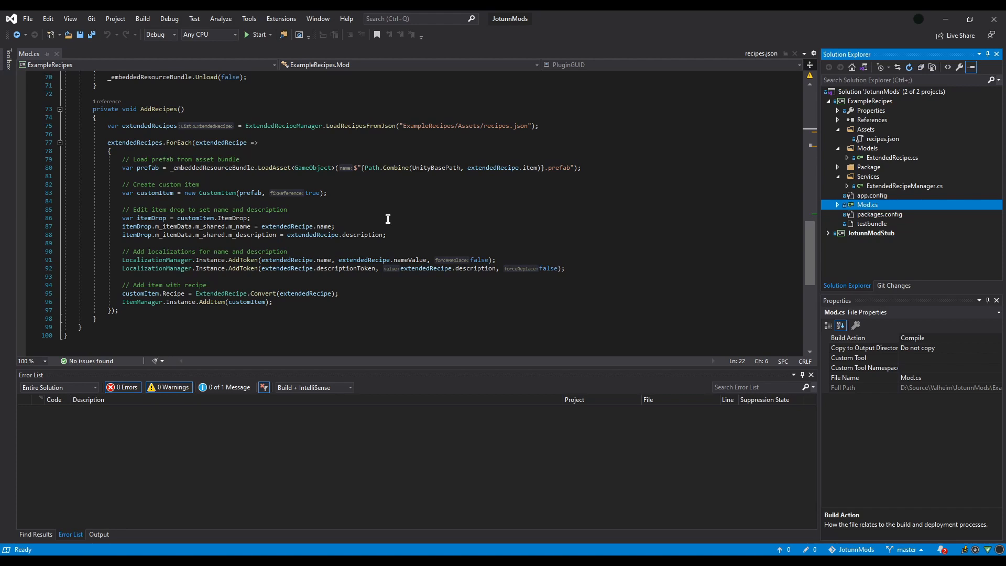
mouse_move(357, 259)
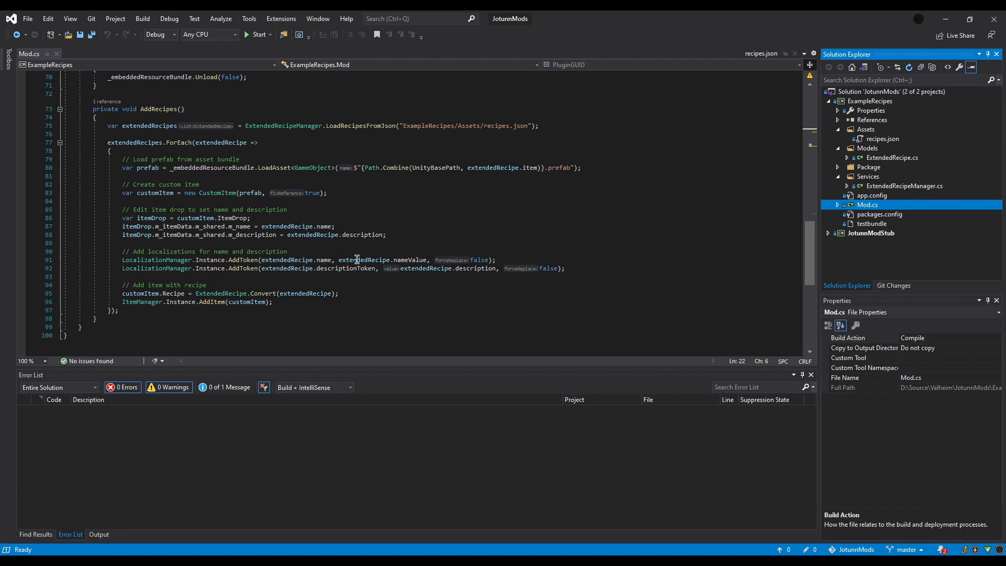
mouse_move(444, 245)
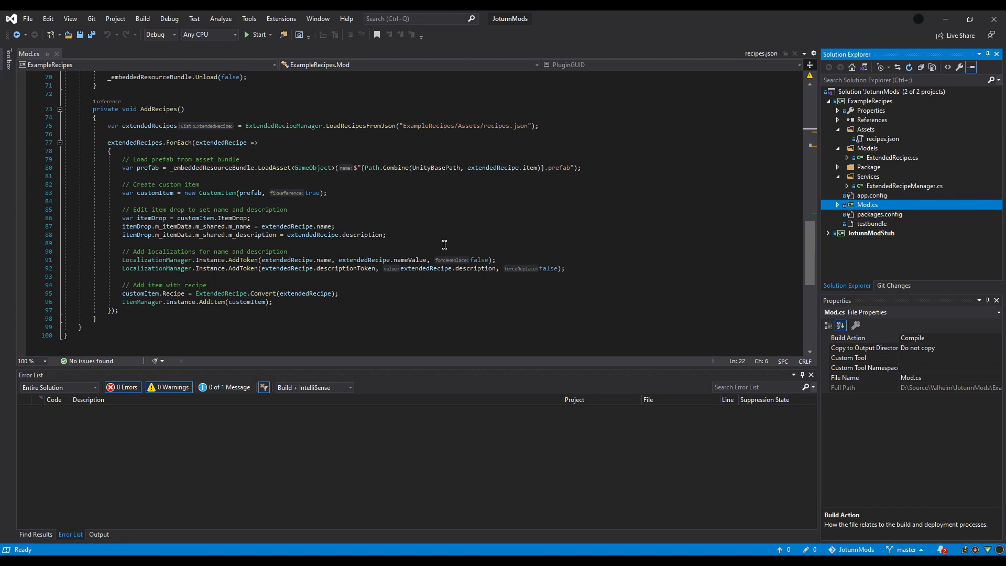
mouse_move(526, 274)
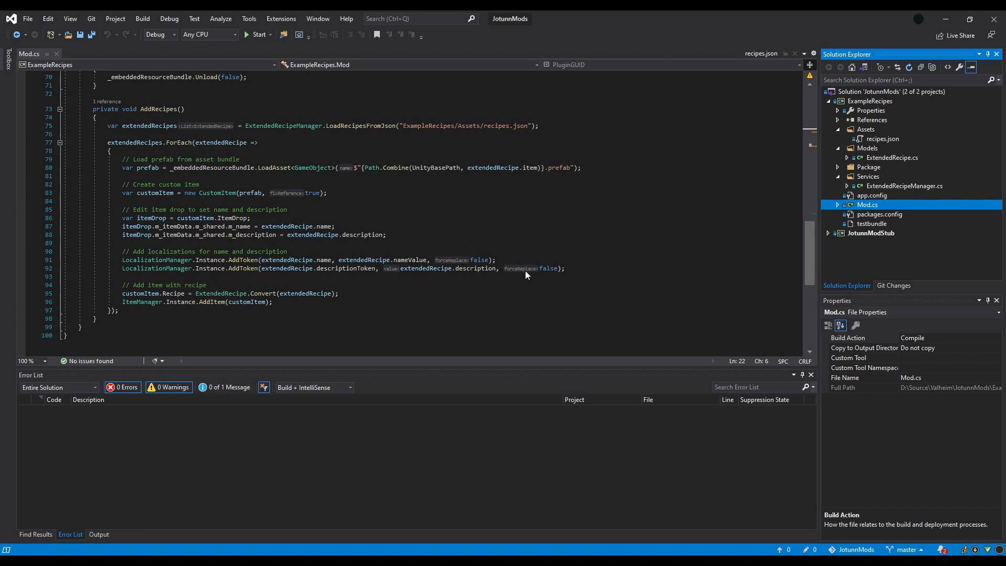
mouse_move(404, 313)
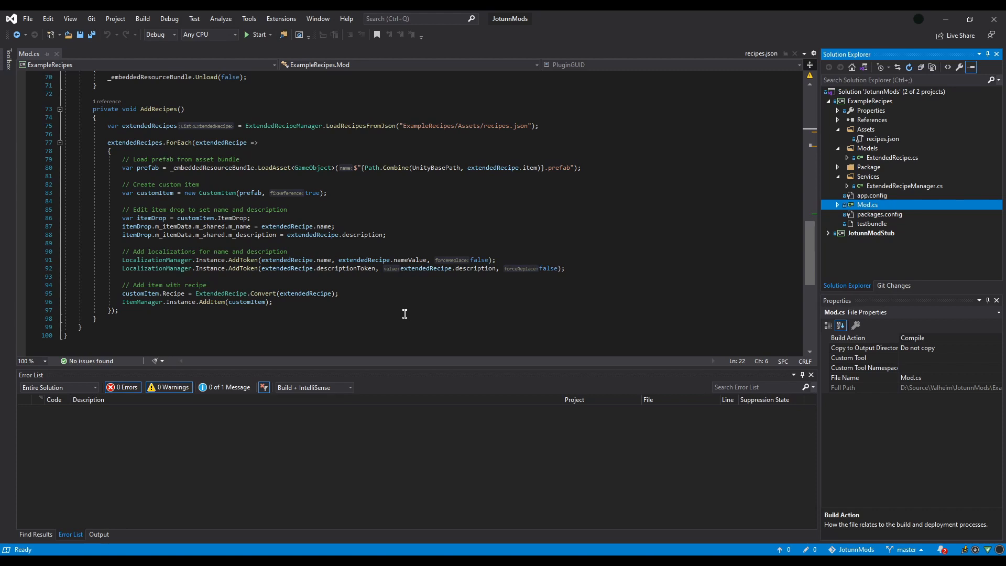
mouse_move(258, 290)
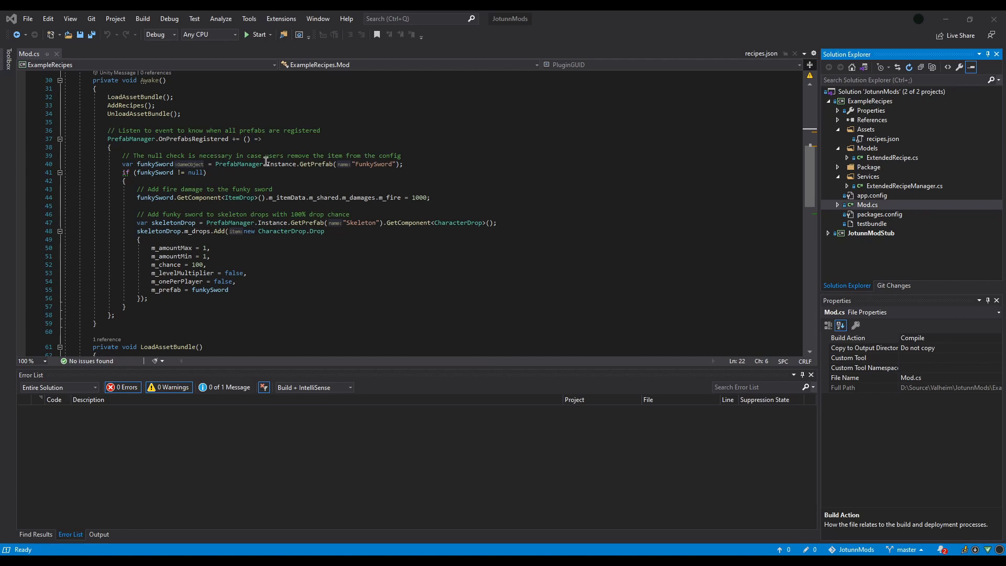
mouse_move(195, 174)
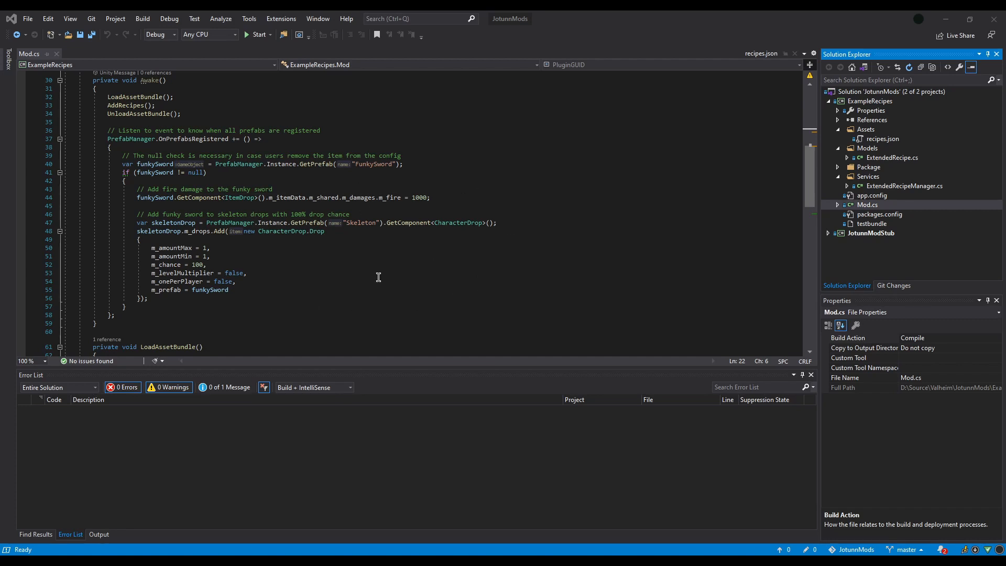
mouse_move(394, 268)
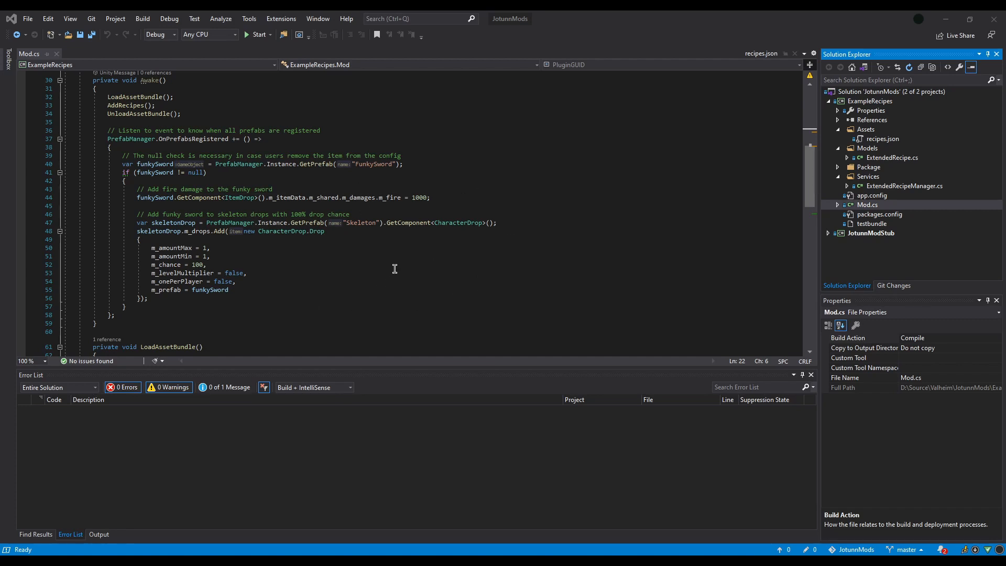
mouse_move(421, 197)
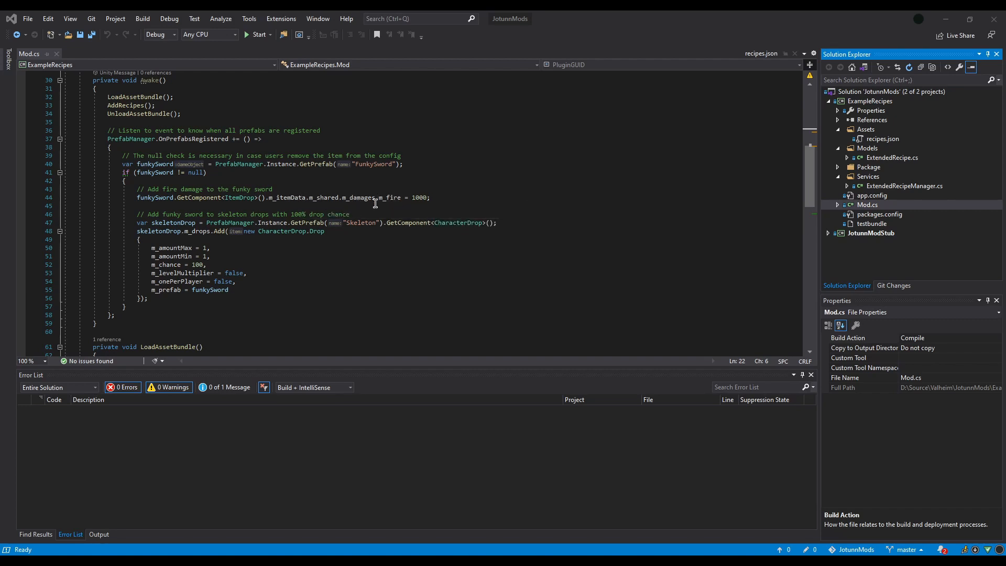
mouse_move(535, 208)
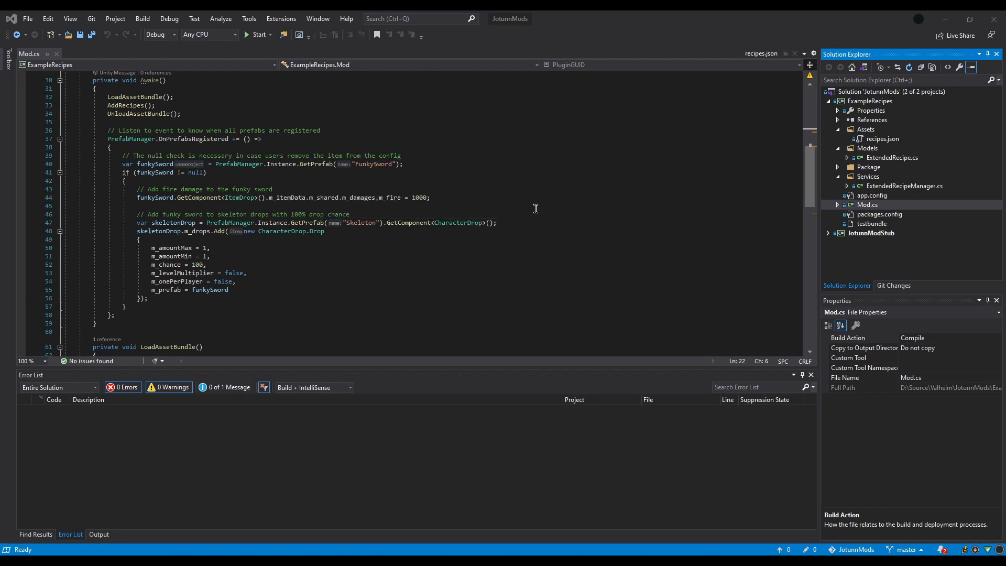
mouse_move(359, 222)
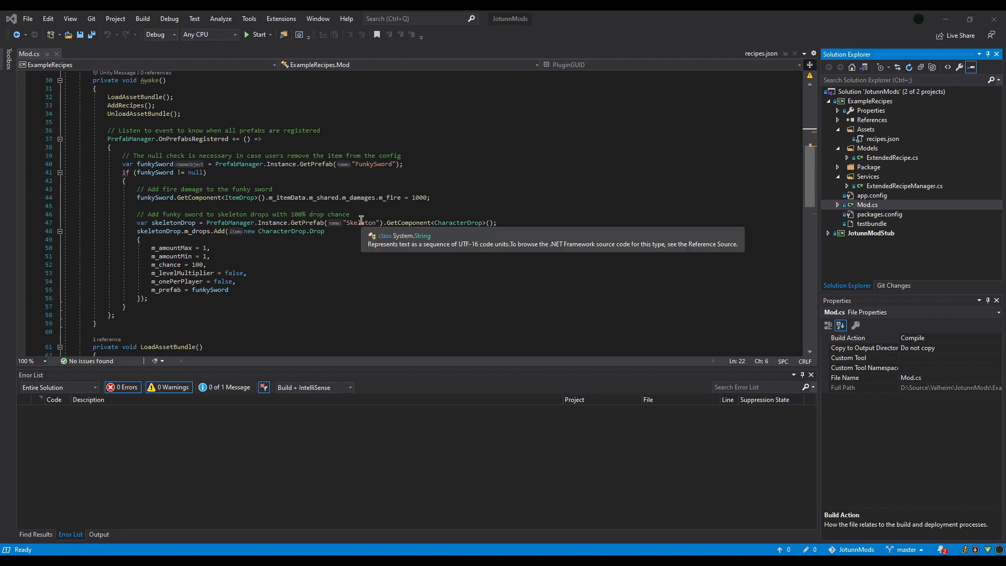
mouse_move(476, 220)
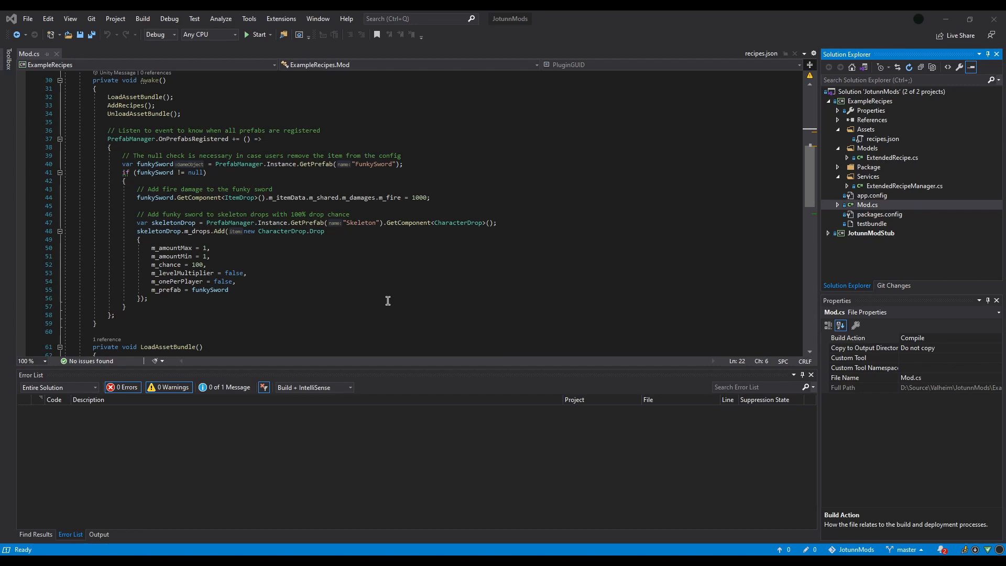
mouse_move(188, 233)
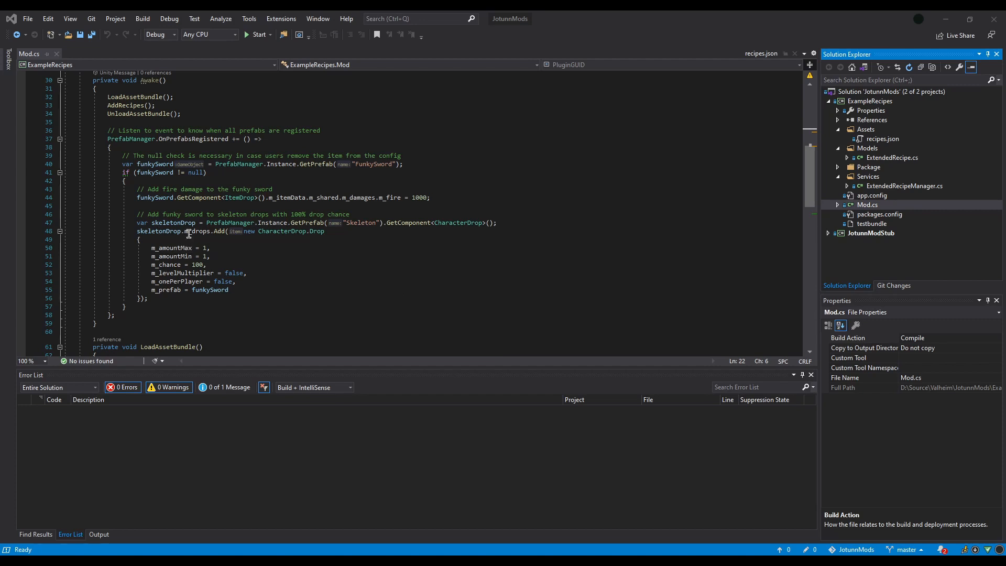
mouse_move(309, 300)
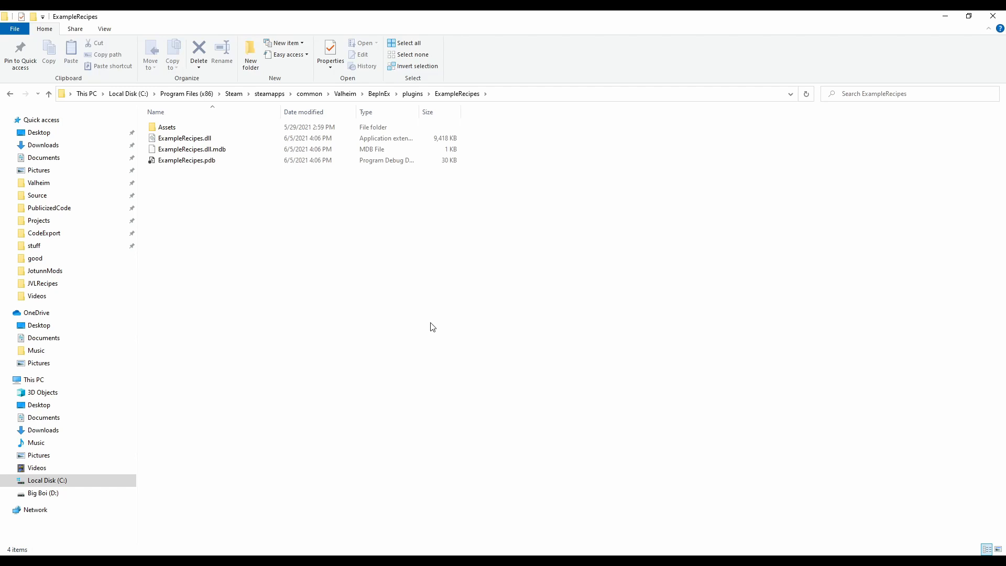
Open the ExampleRecipes plugin's Assets folder and select recipes.json.
click(166, 126)
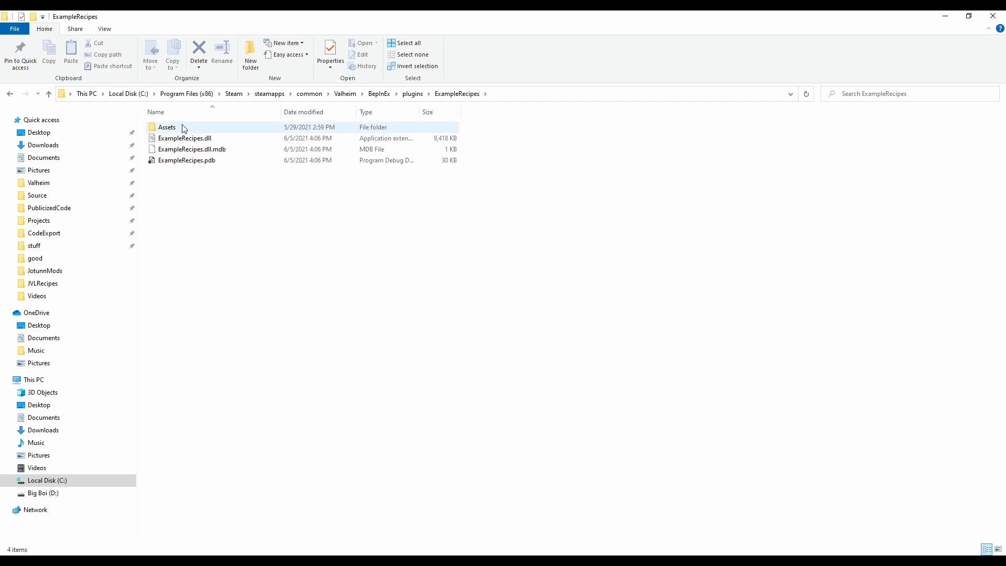
mouse_move(180, 127)
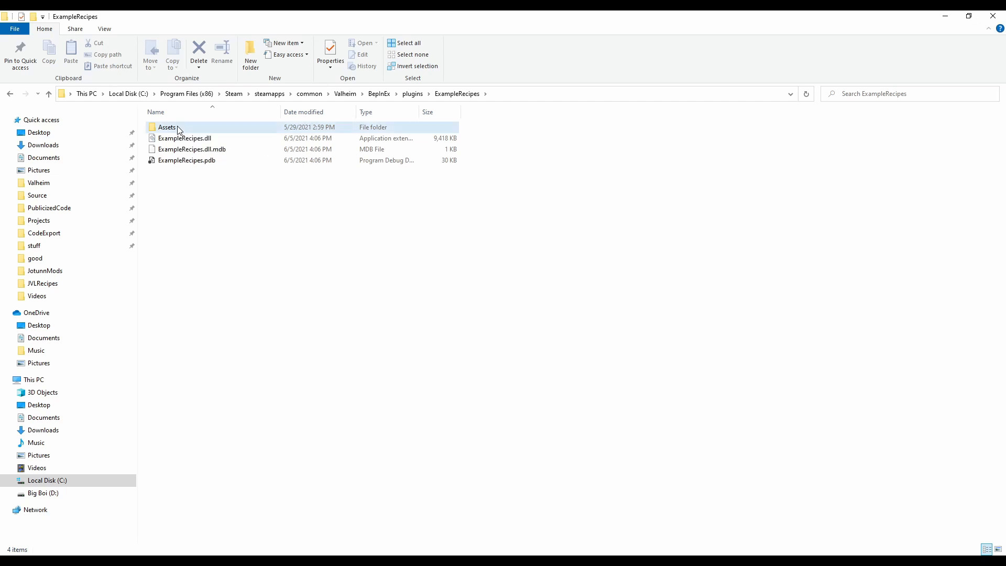
double_click(167, 127)
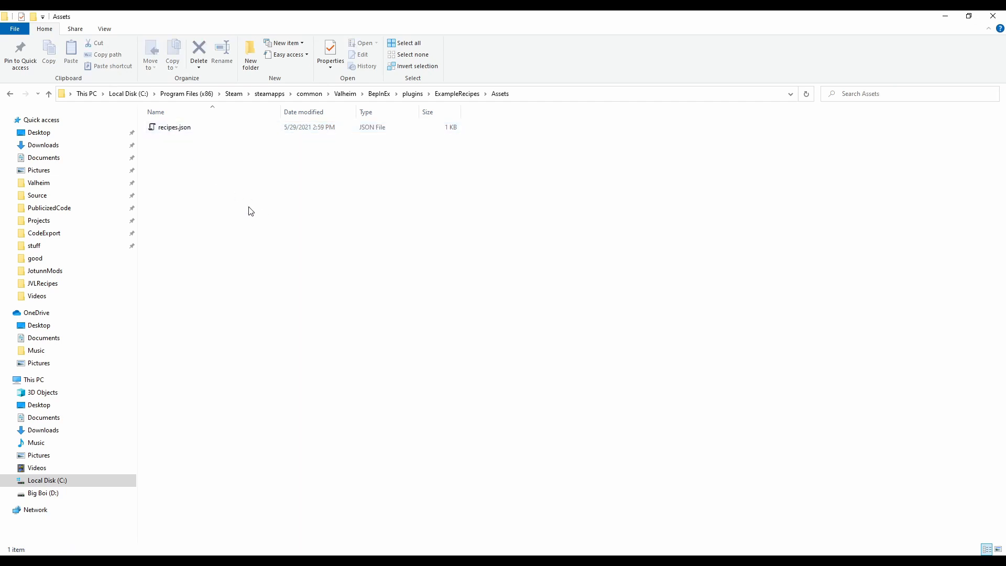
click(174, 127)
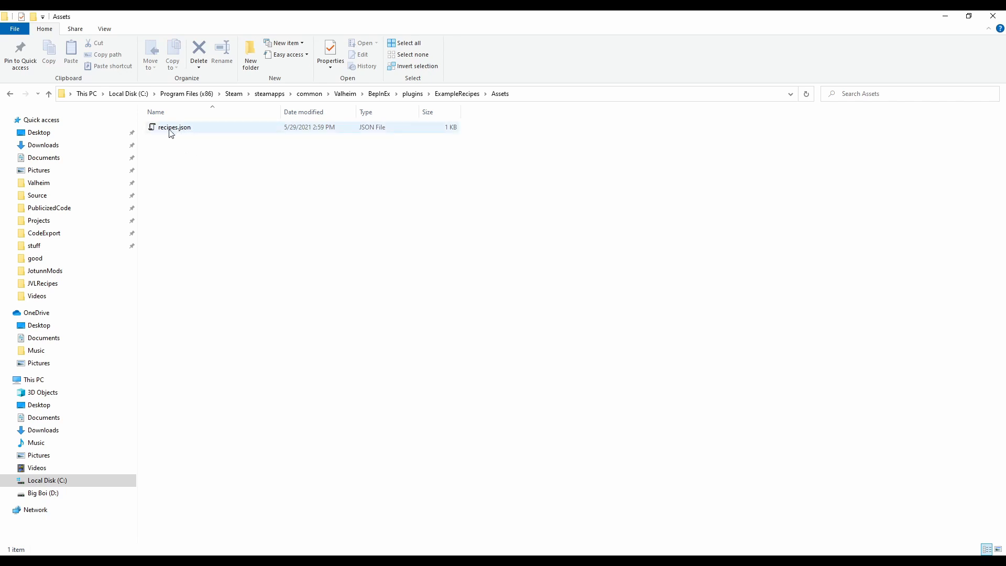
click(296, 240)
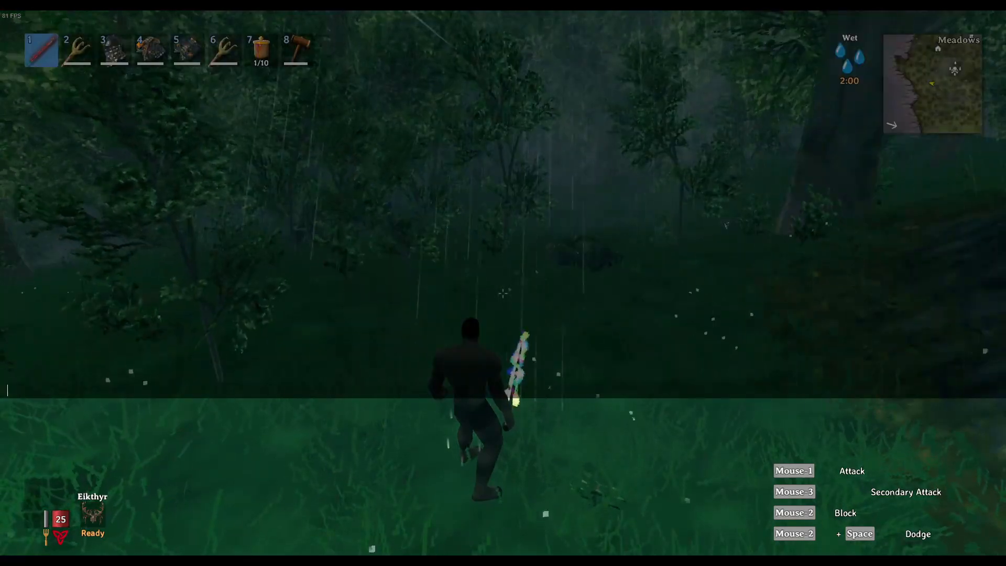
Spawn a Skeleton, pick up its dropped Funky Sword, and open the inventory.
text(spawn Skele)
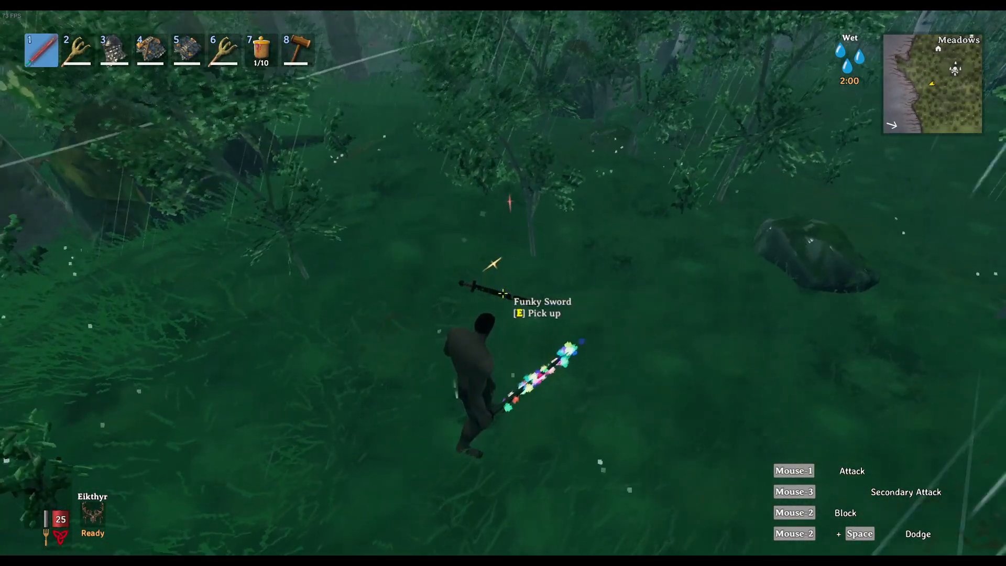
key(e)
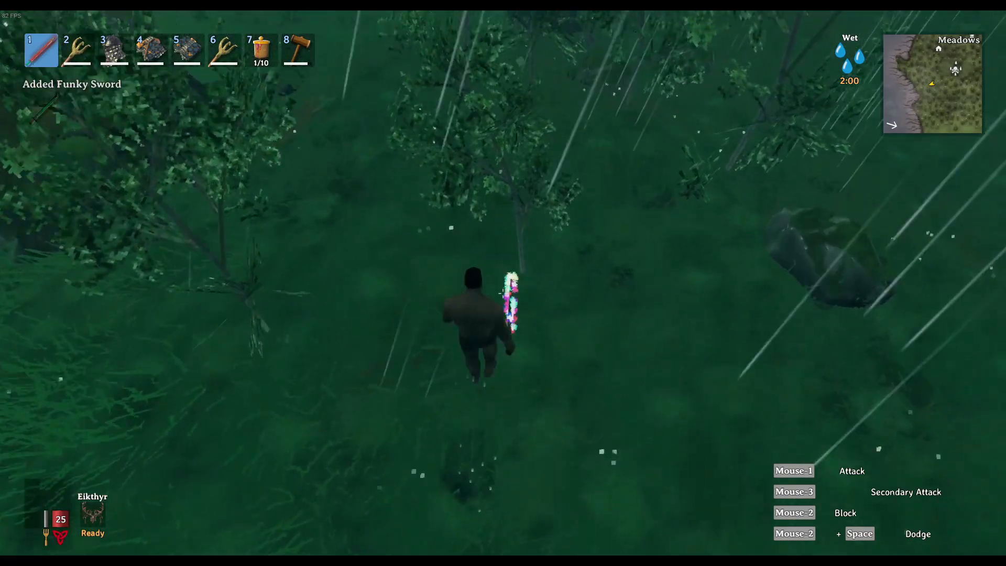
key(tab)
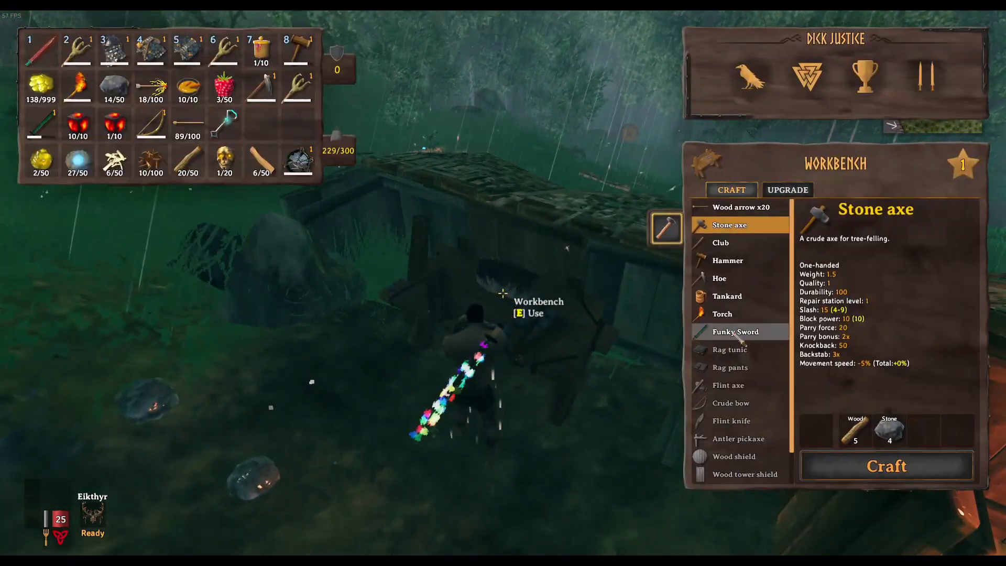
click(735, 331)
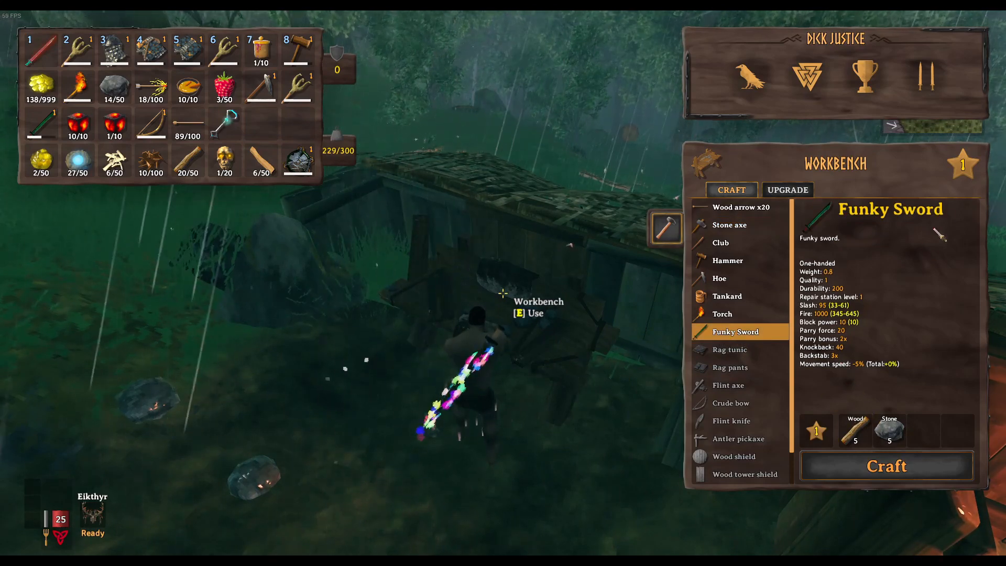
key(Escape)
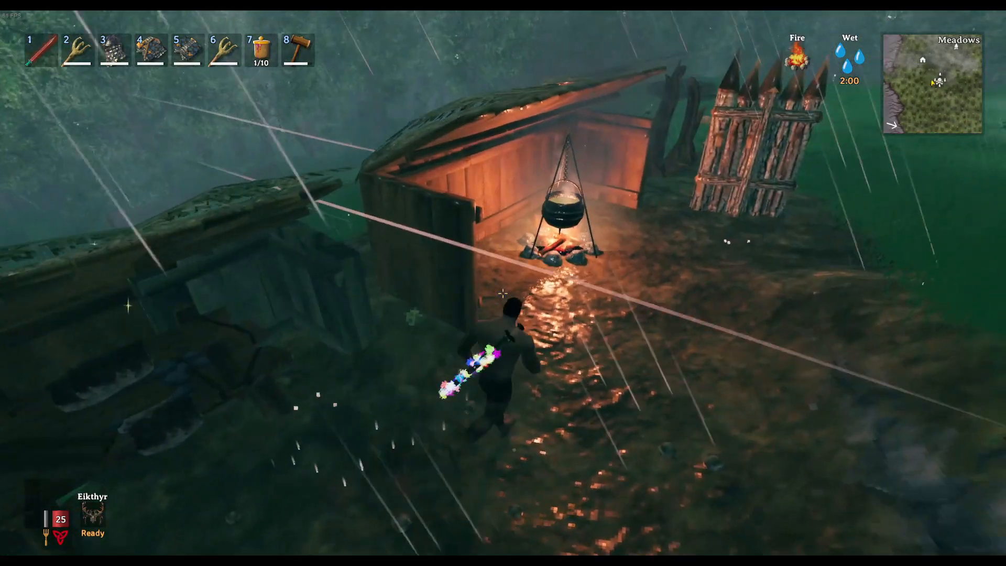